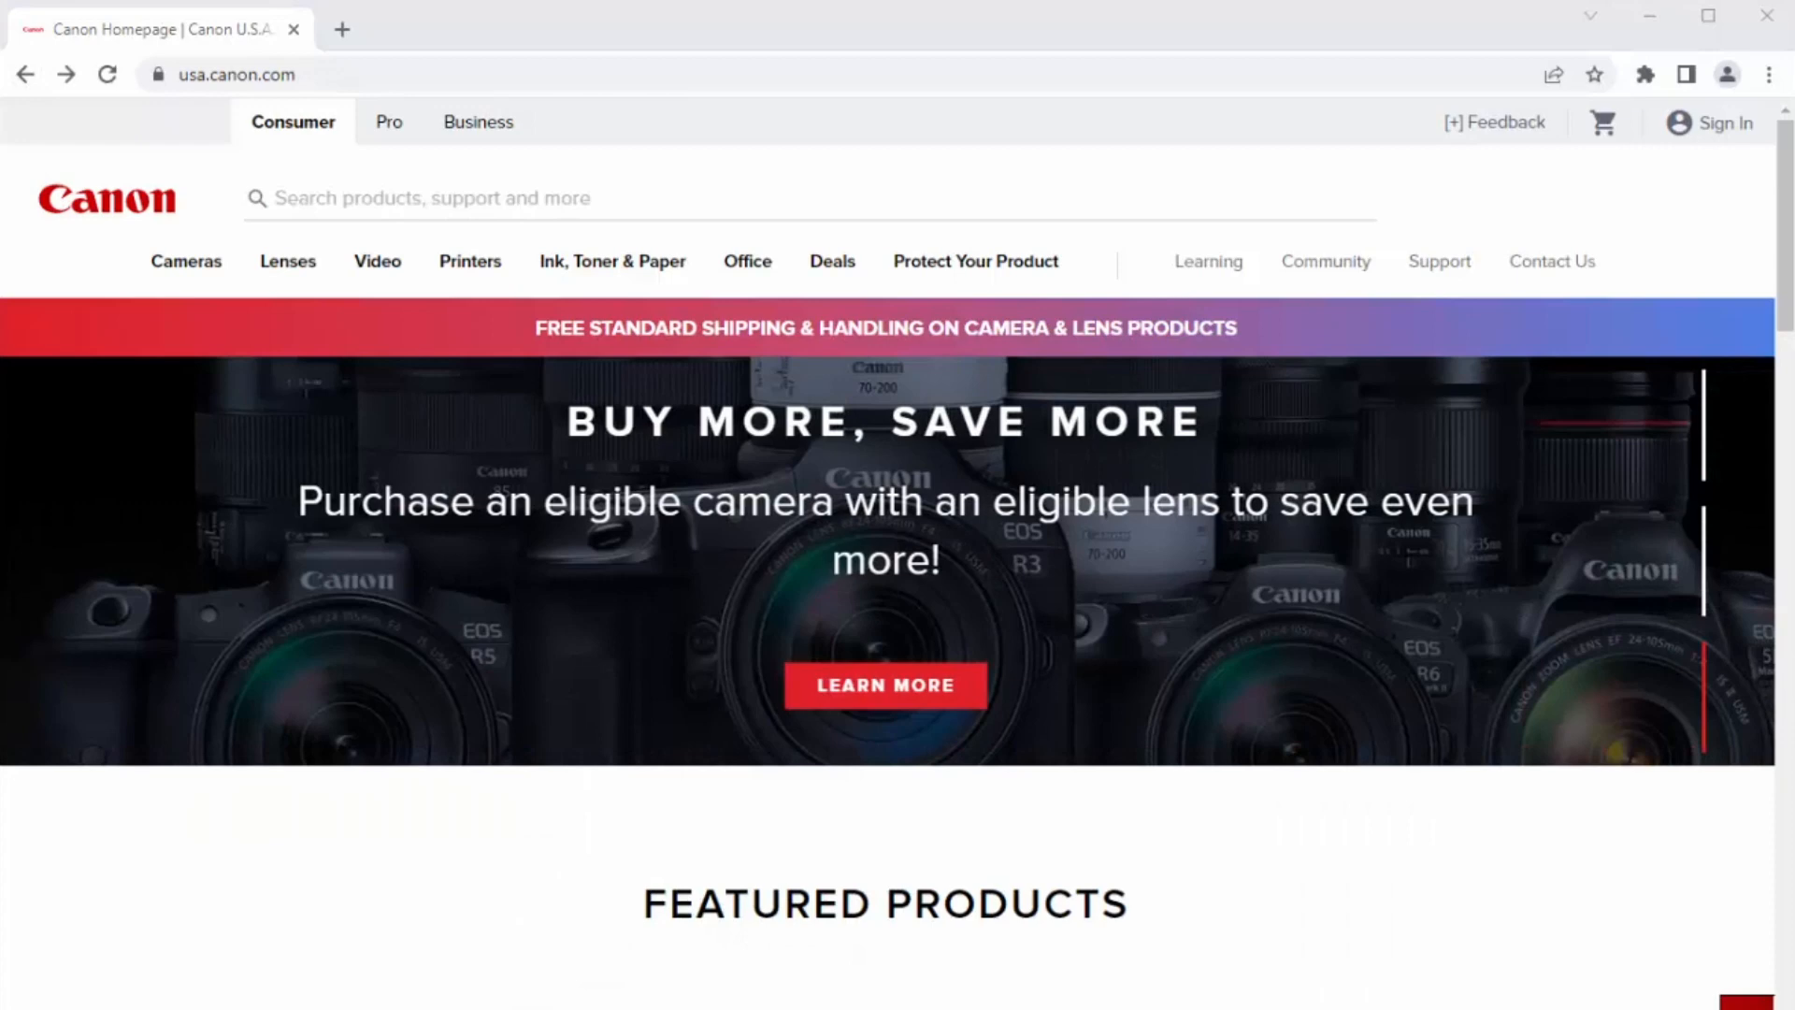
mouse_move(1153, 110)
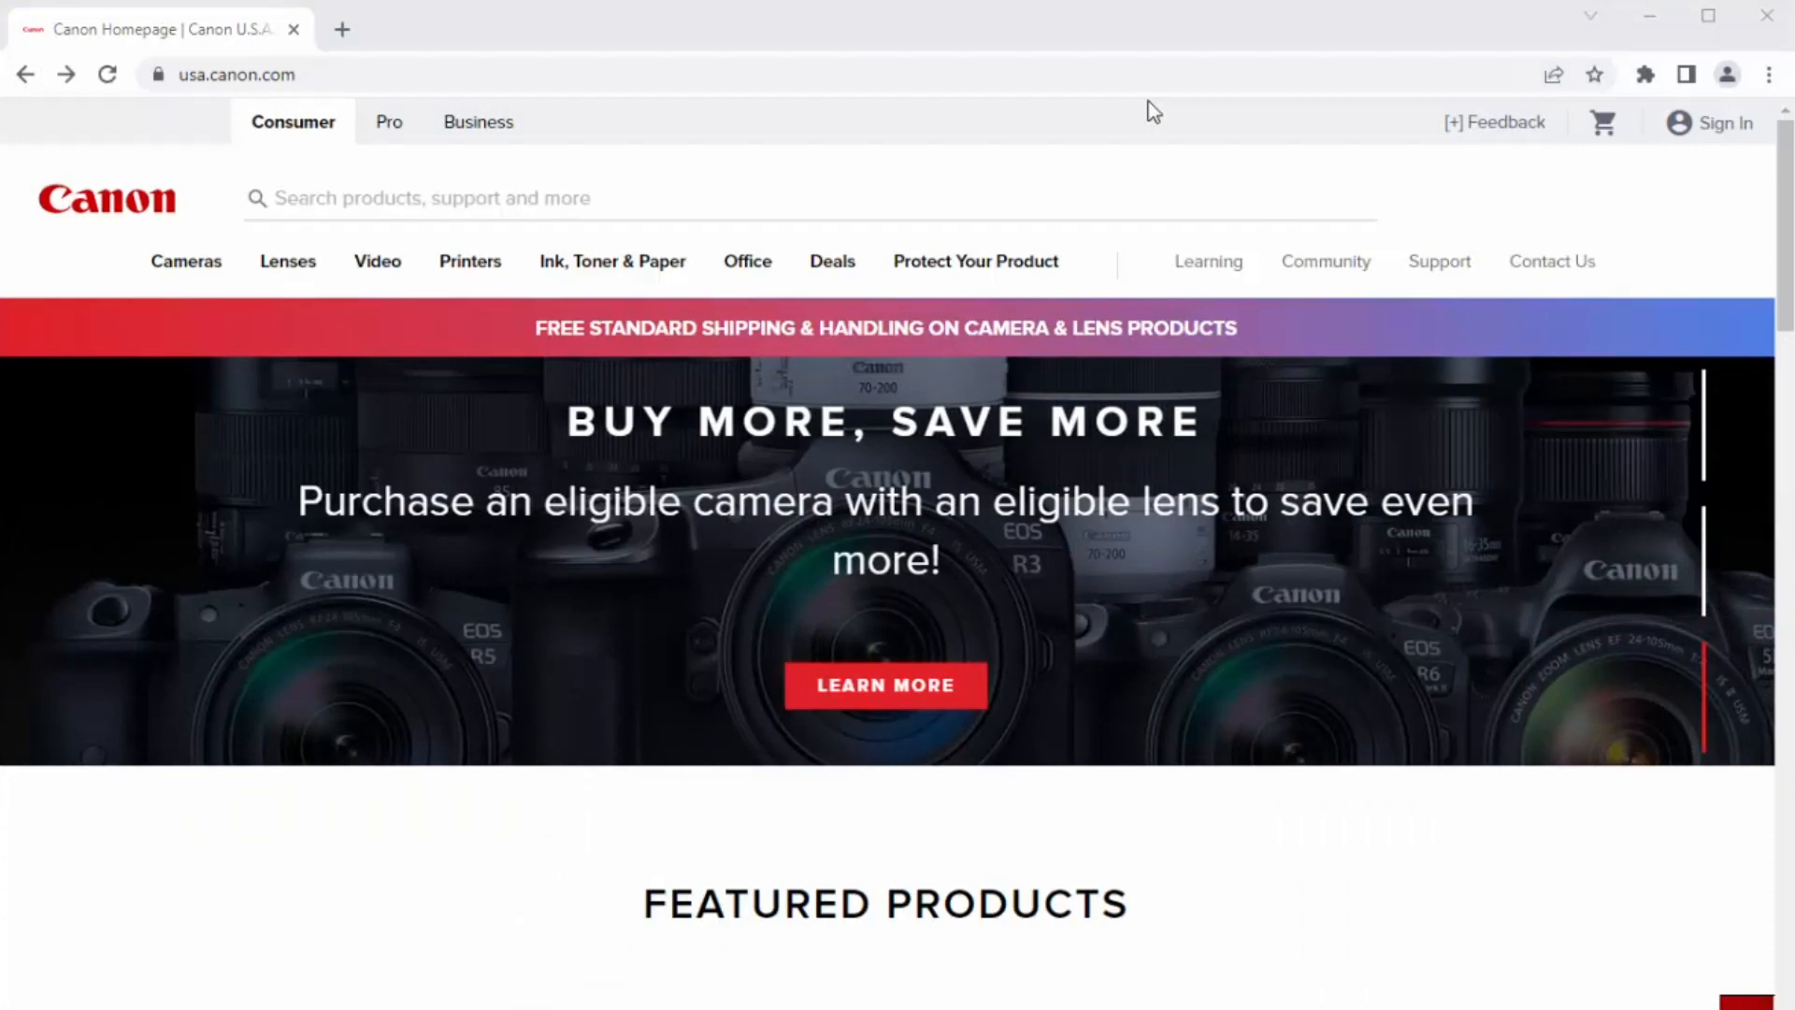
Search Canon Support for the product 'MF264dw II'
left_click(1438, 262)
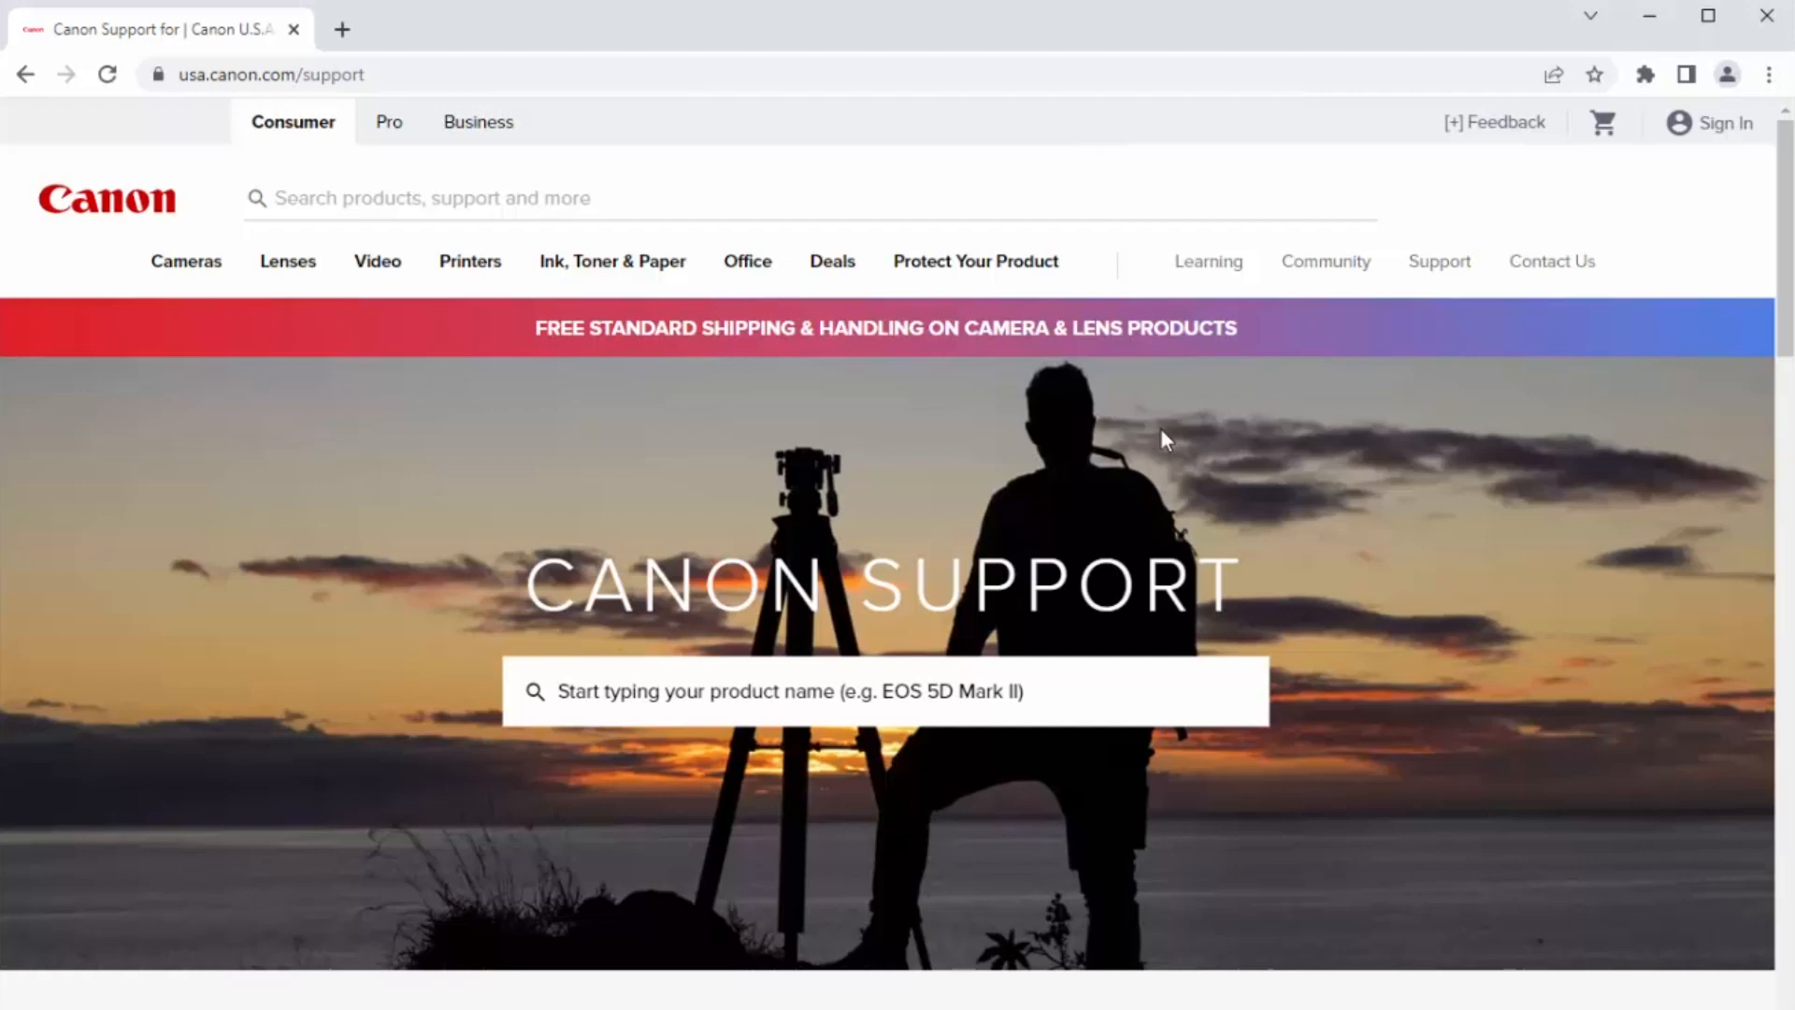
type("MF")
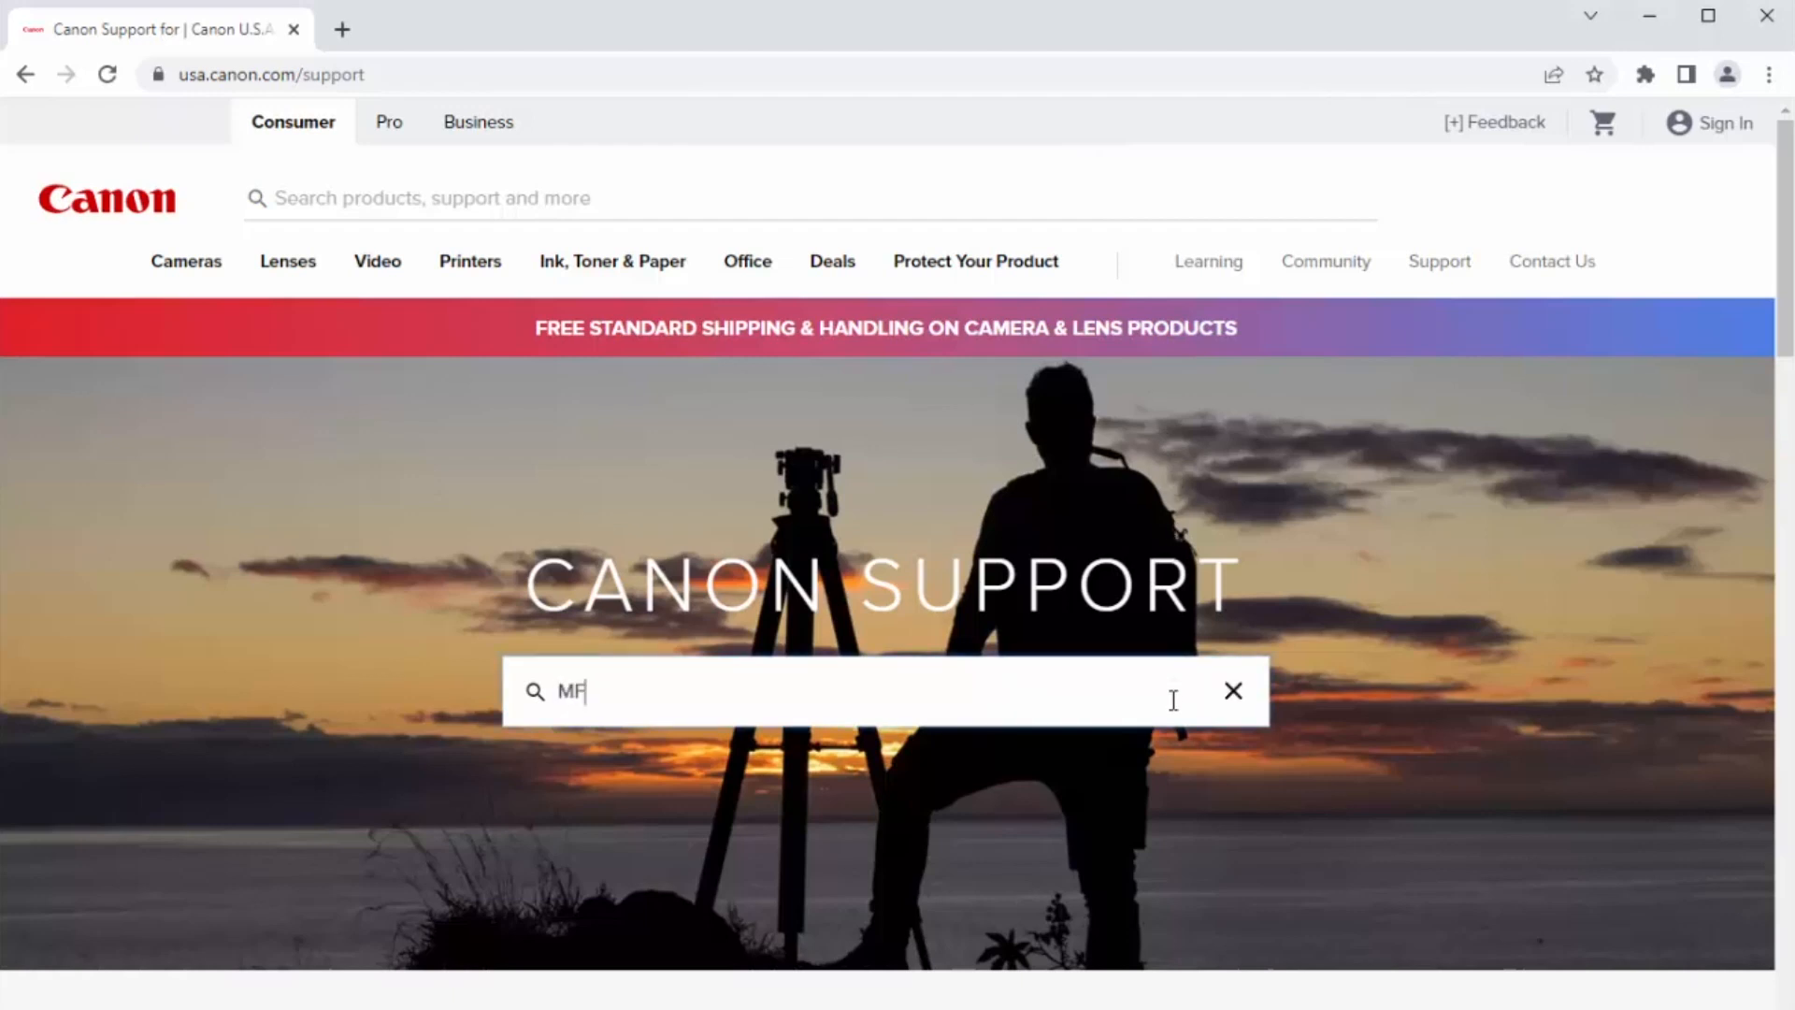
type("264dw II")
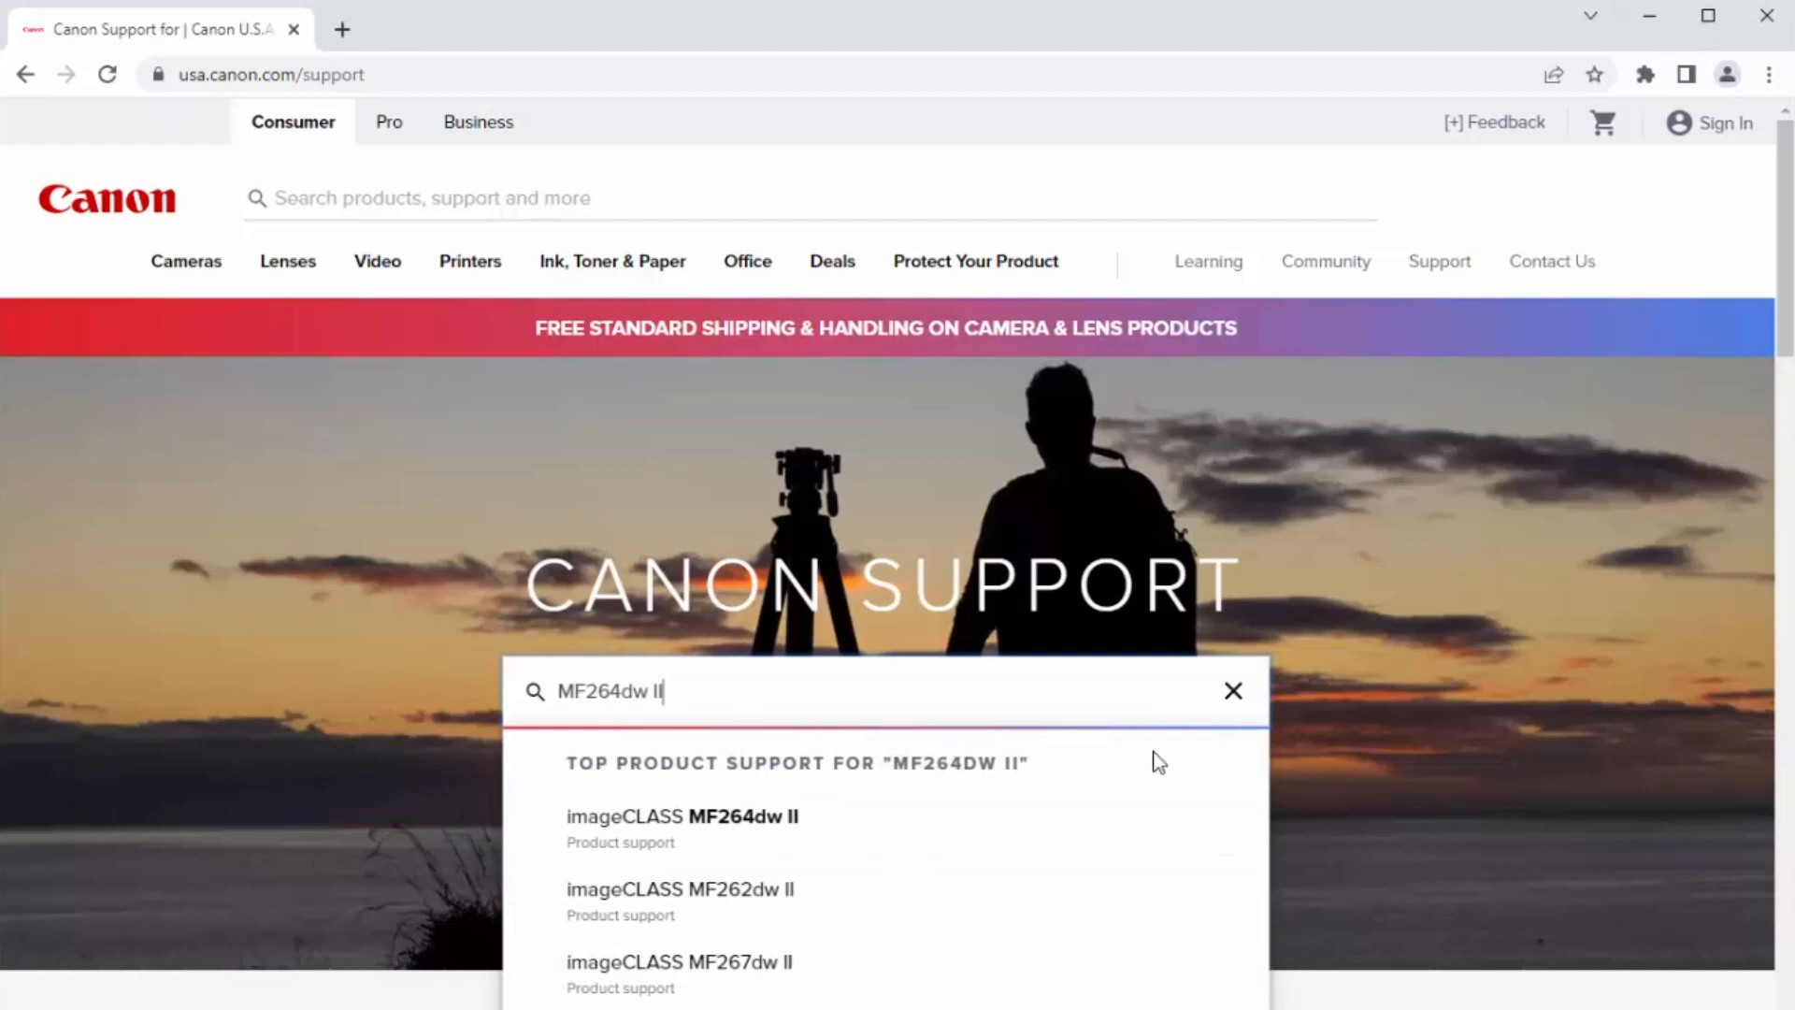
Select the imageCLASS MF264dw II and view its Software & Drivers list for Windows 10
left_click(681, 815)
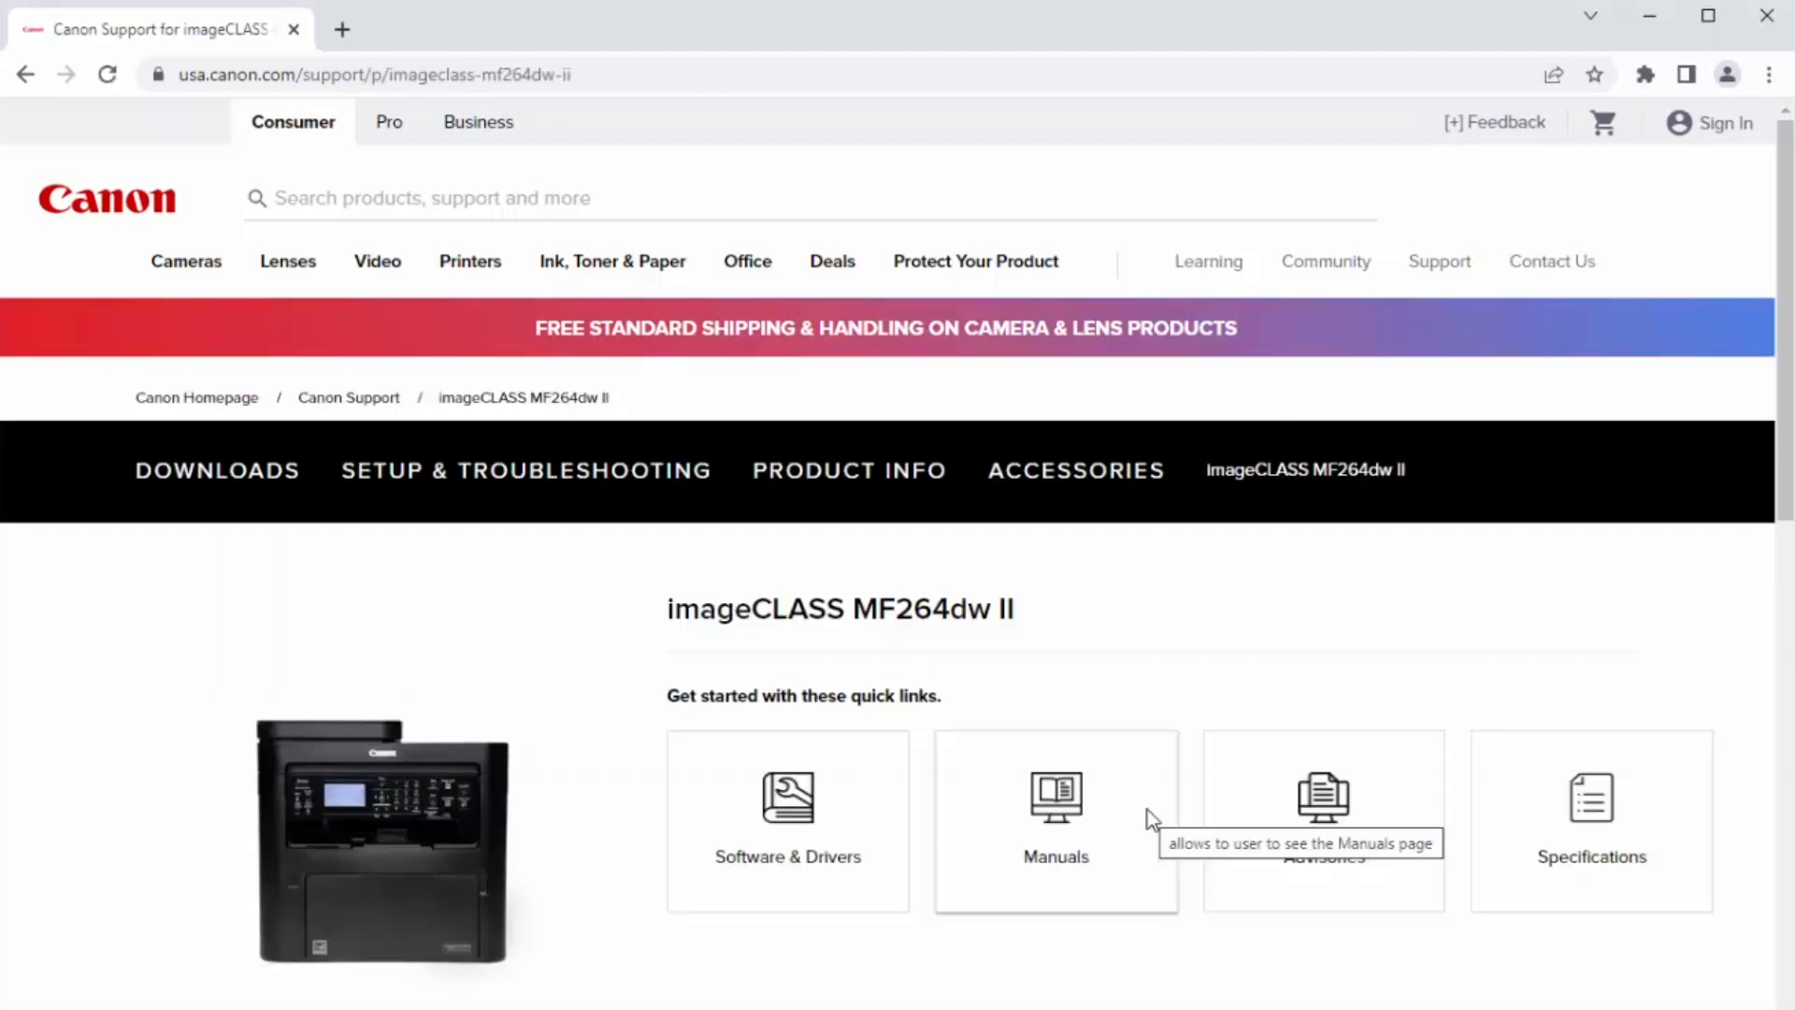
mouse_move(804, 802)
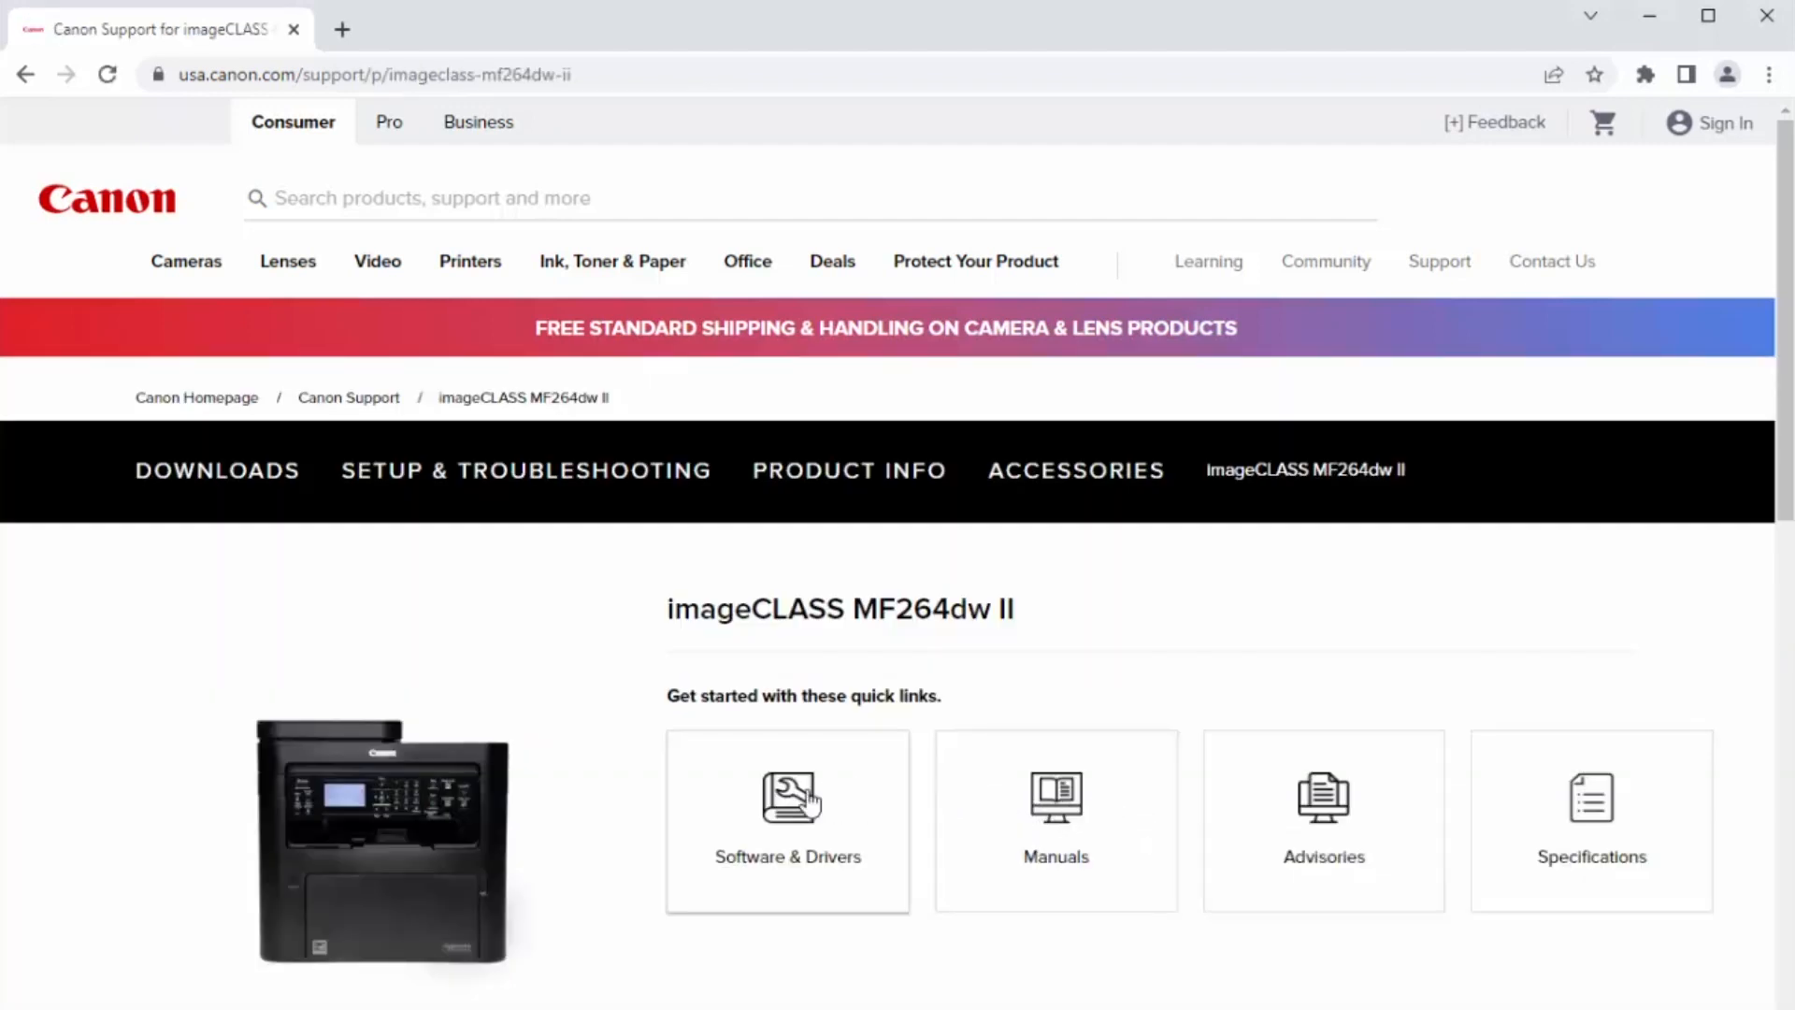
left_click(787, 821)
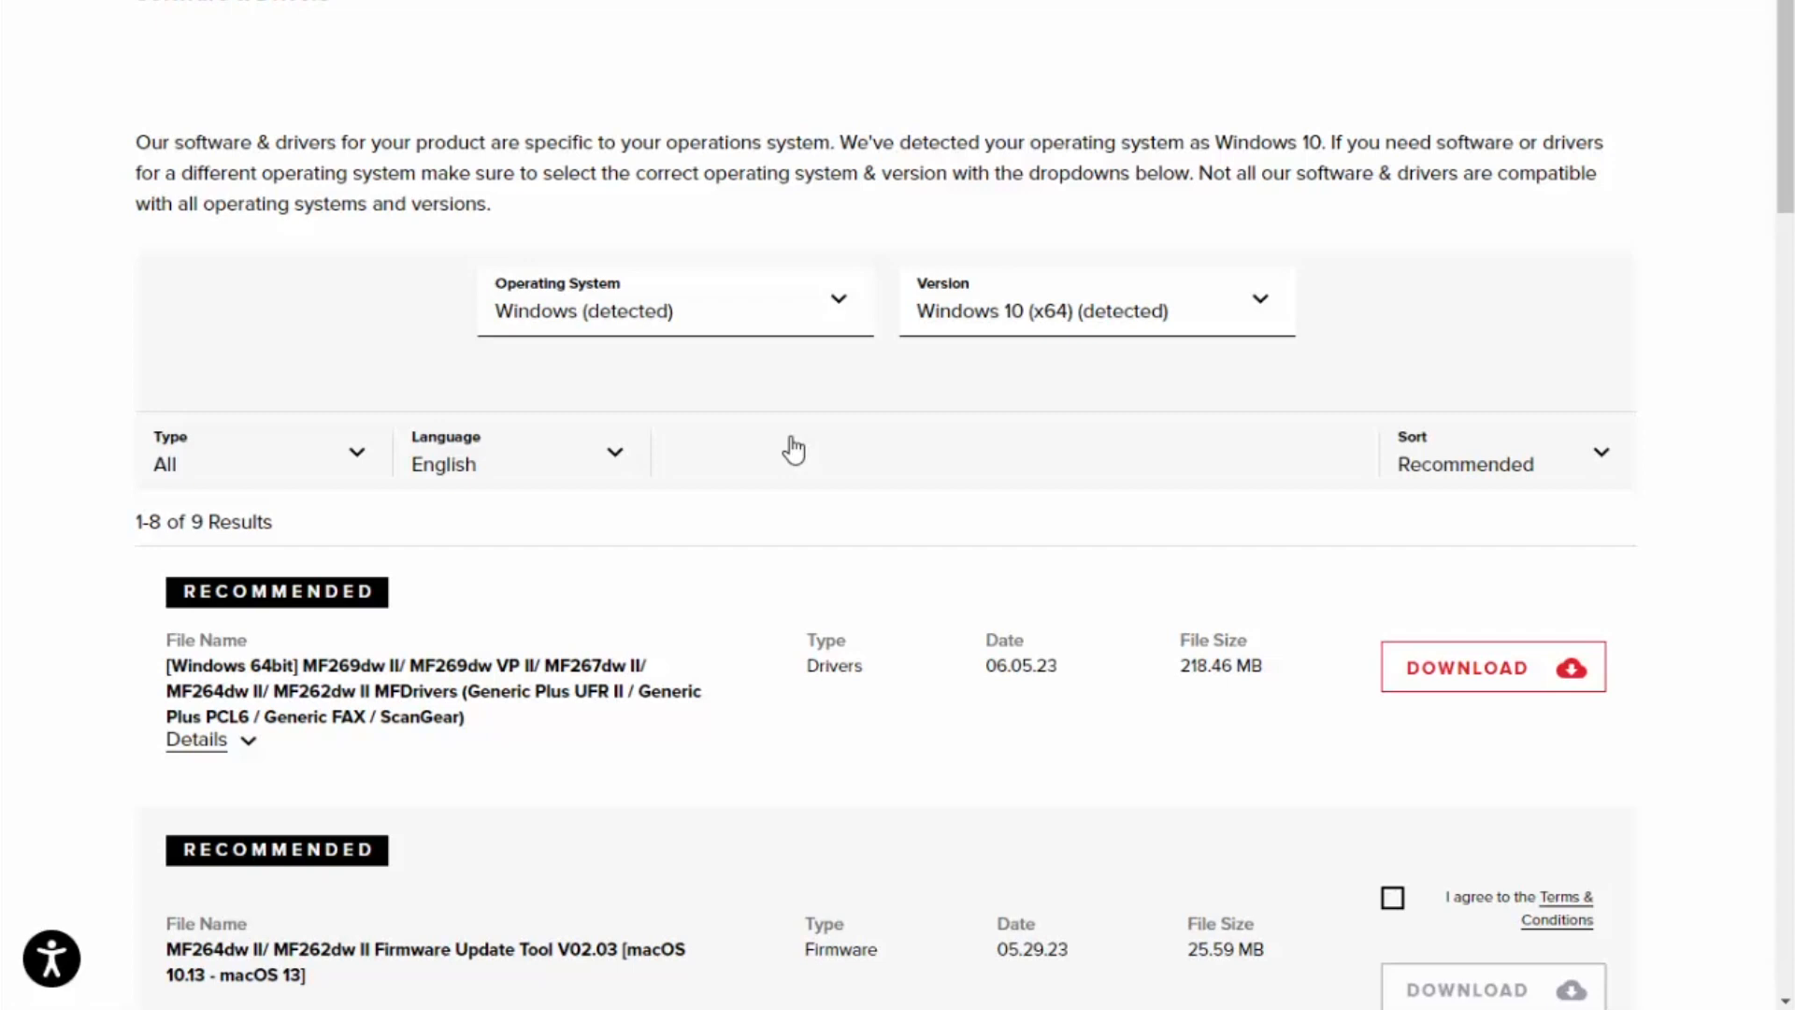
mouse_move(1651, 357)
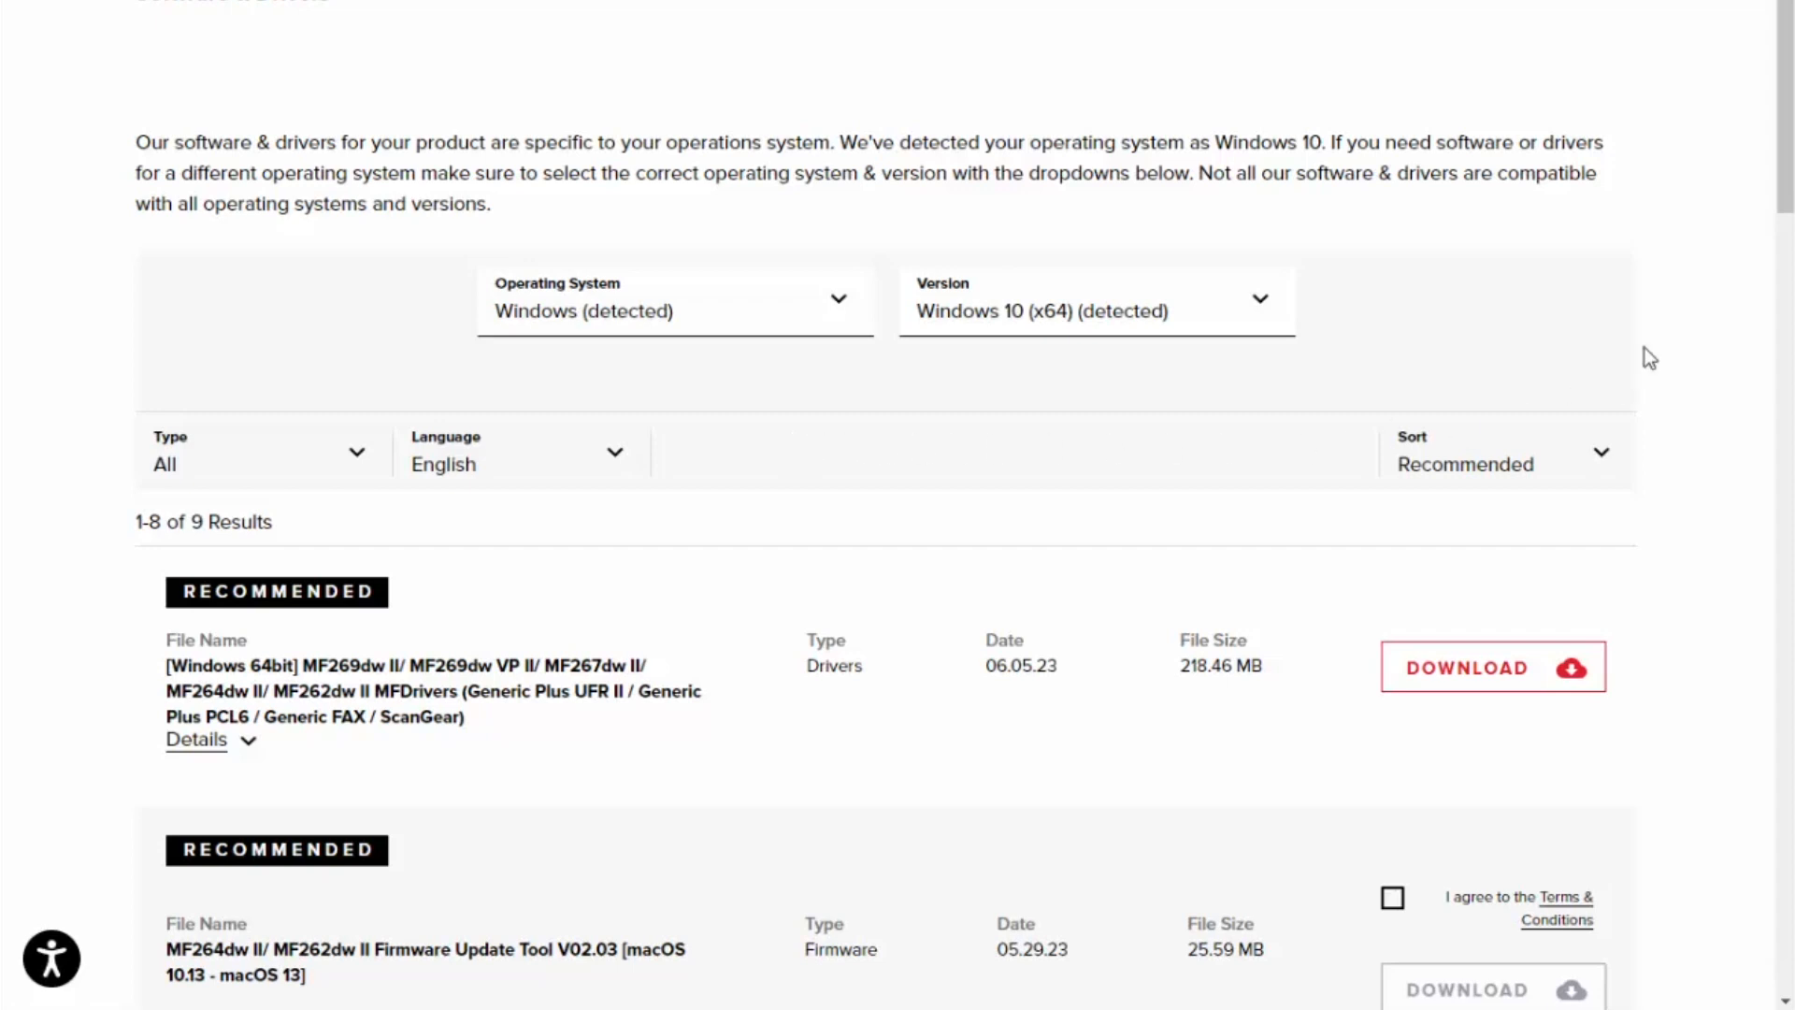
scroll("down", 3)
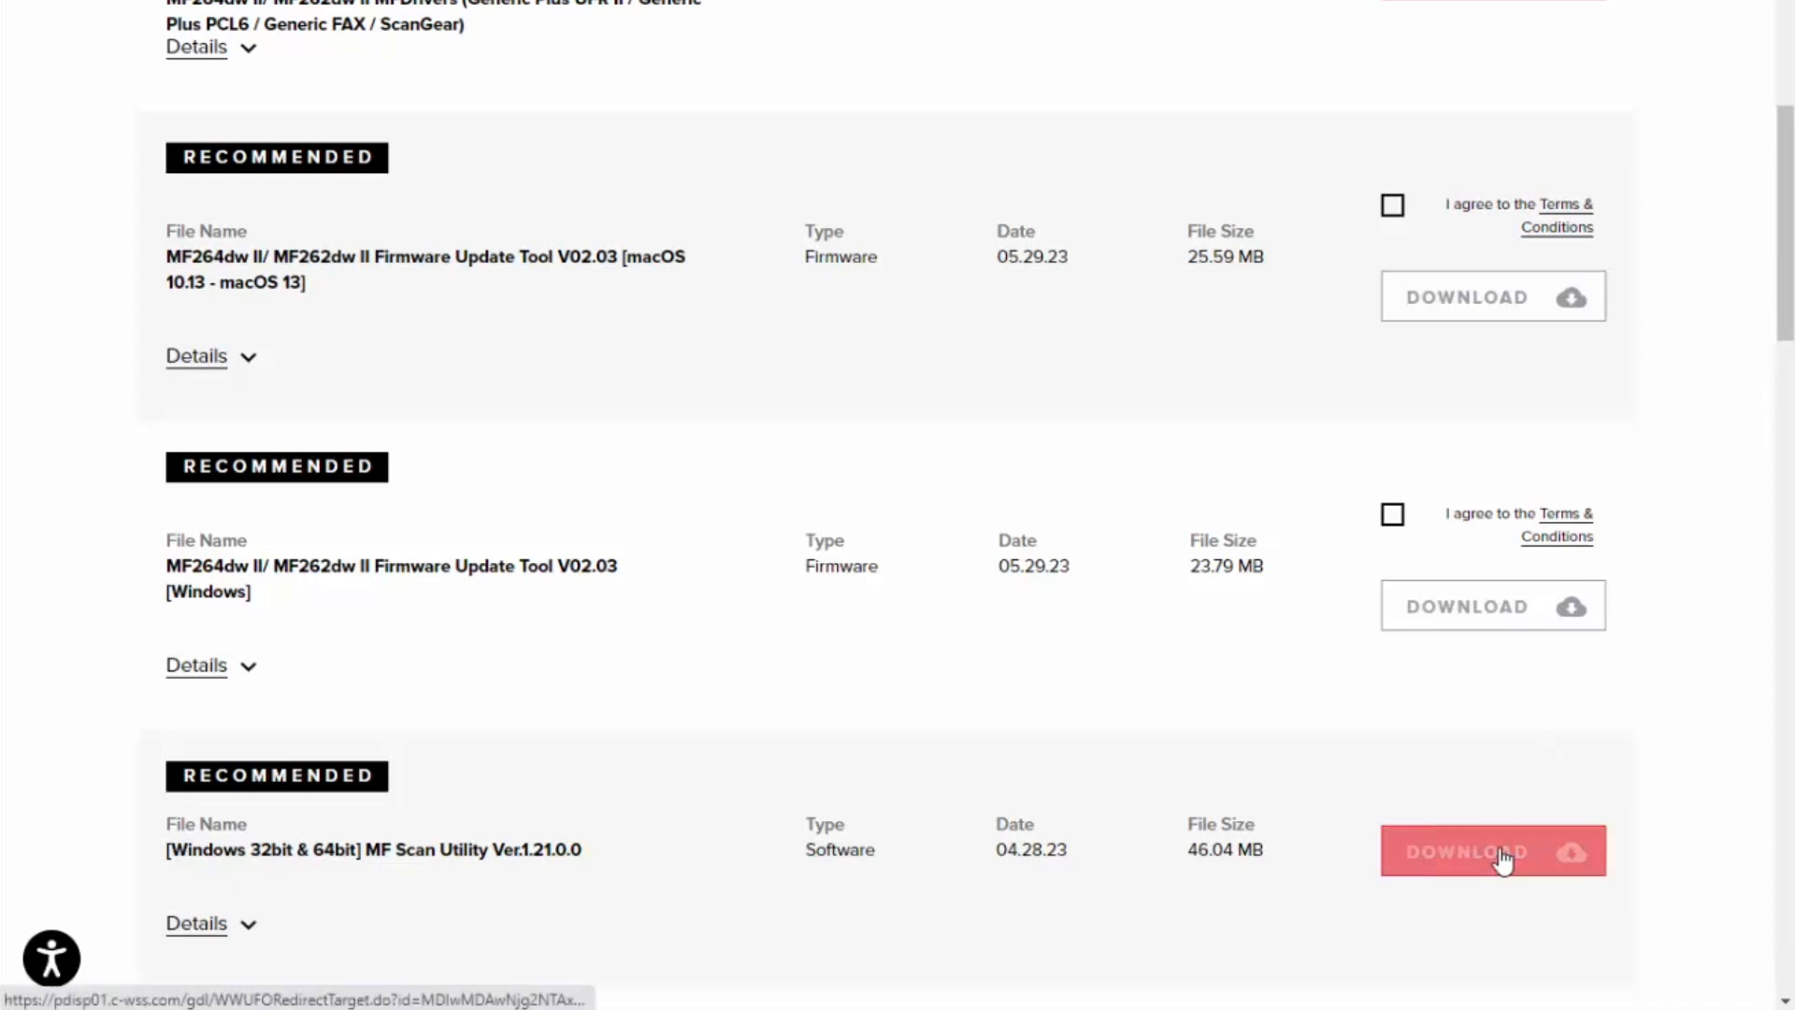
Download the MF Scan Utility and the MF264dw II MFDrivers package for Windows
left_click(1490, 851)
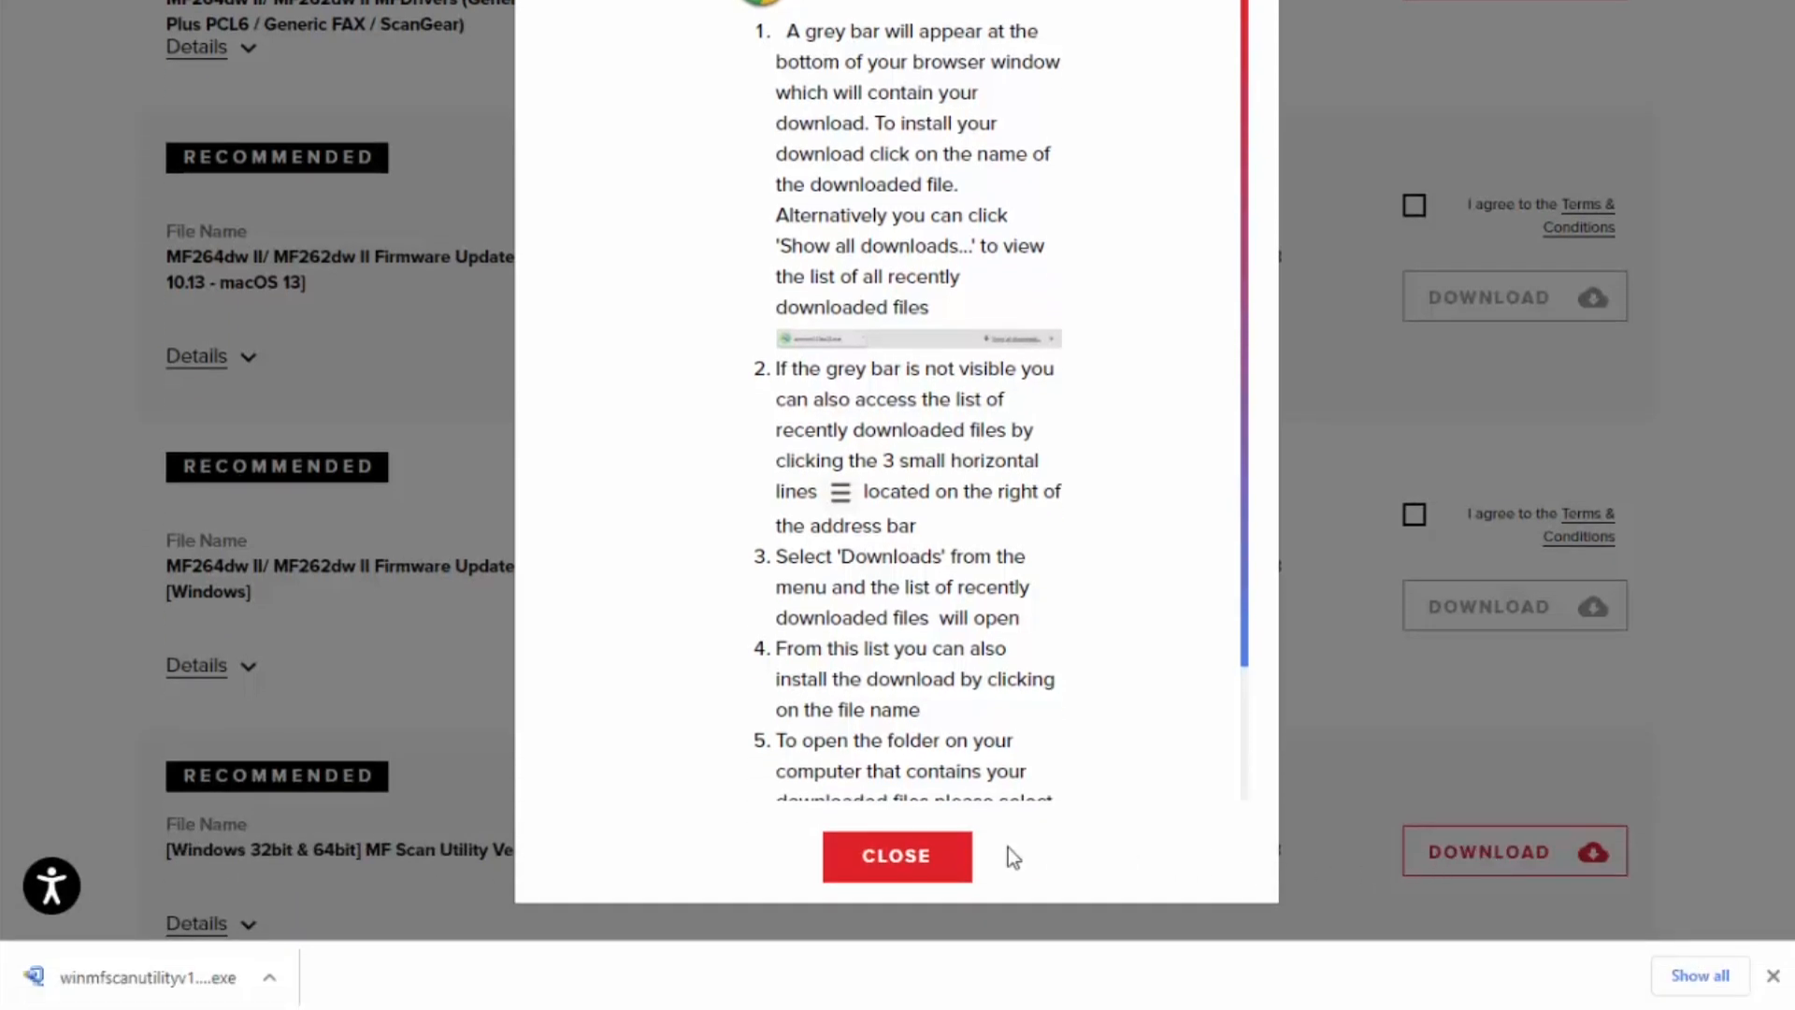
left_click(896, 854)
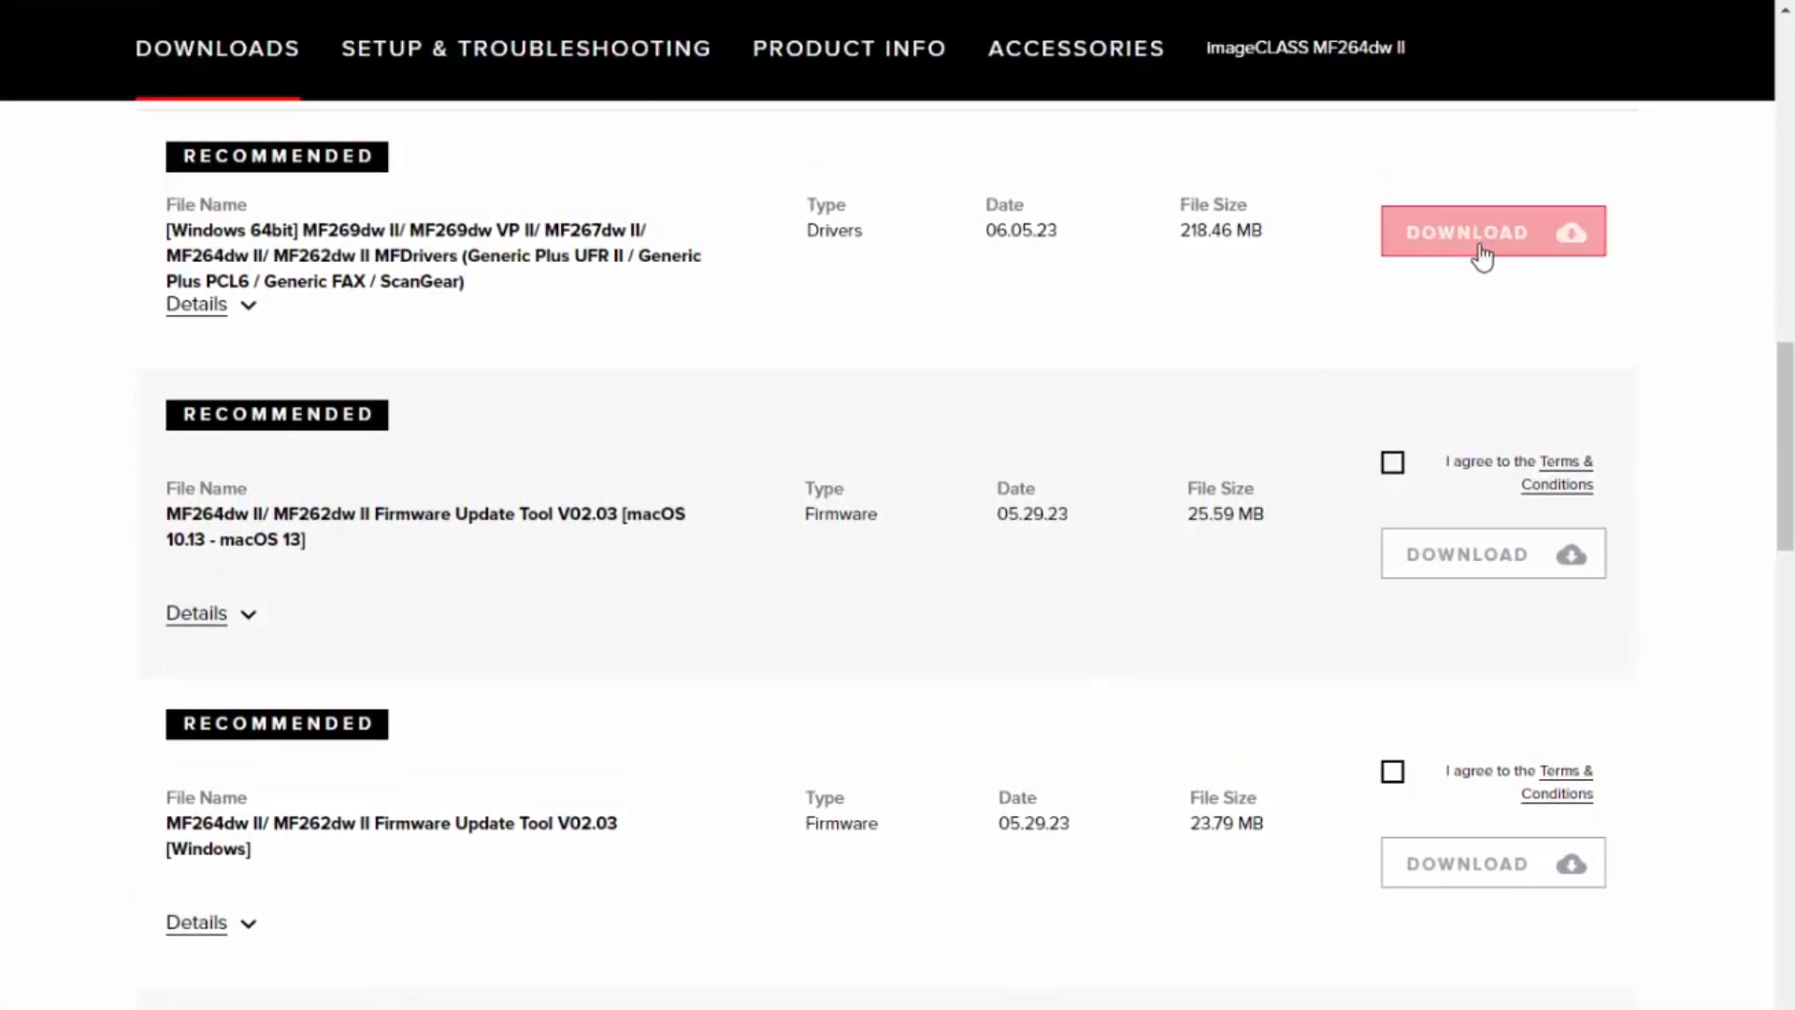
left_click(1492, 232)
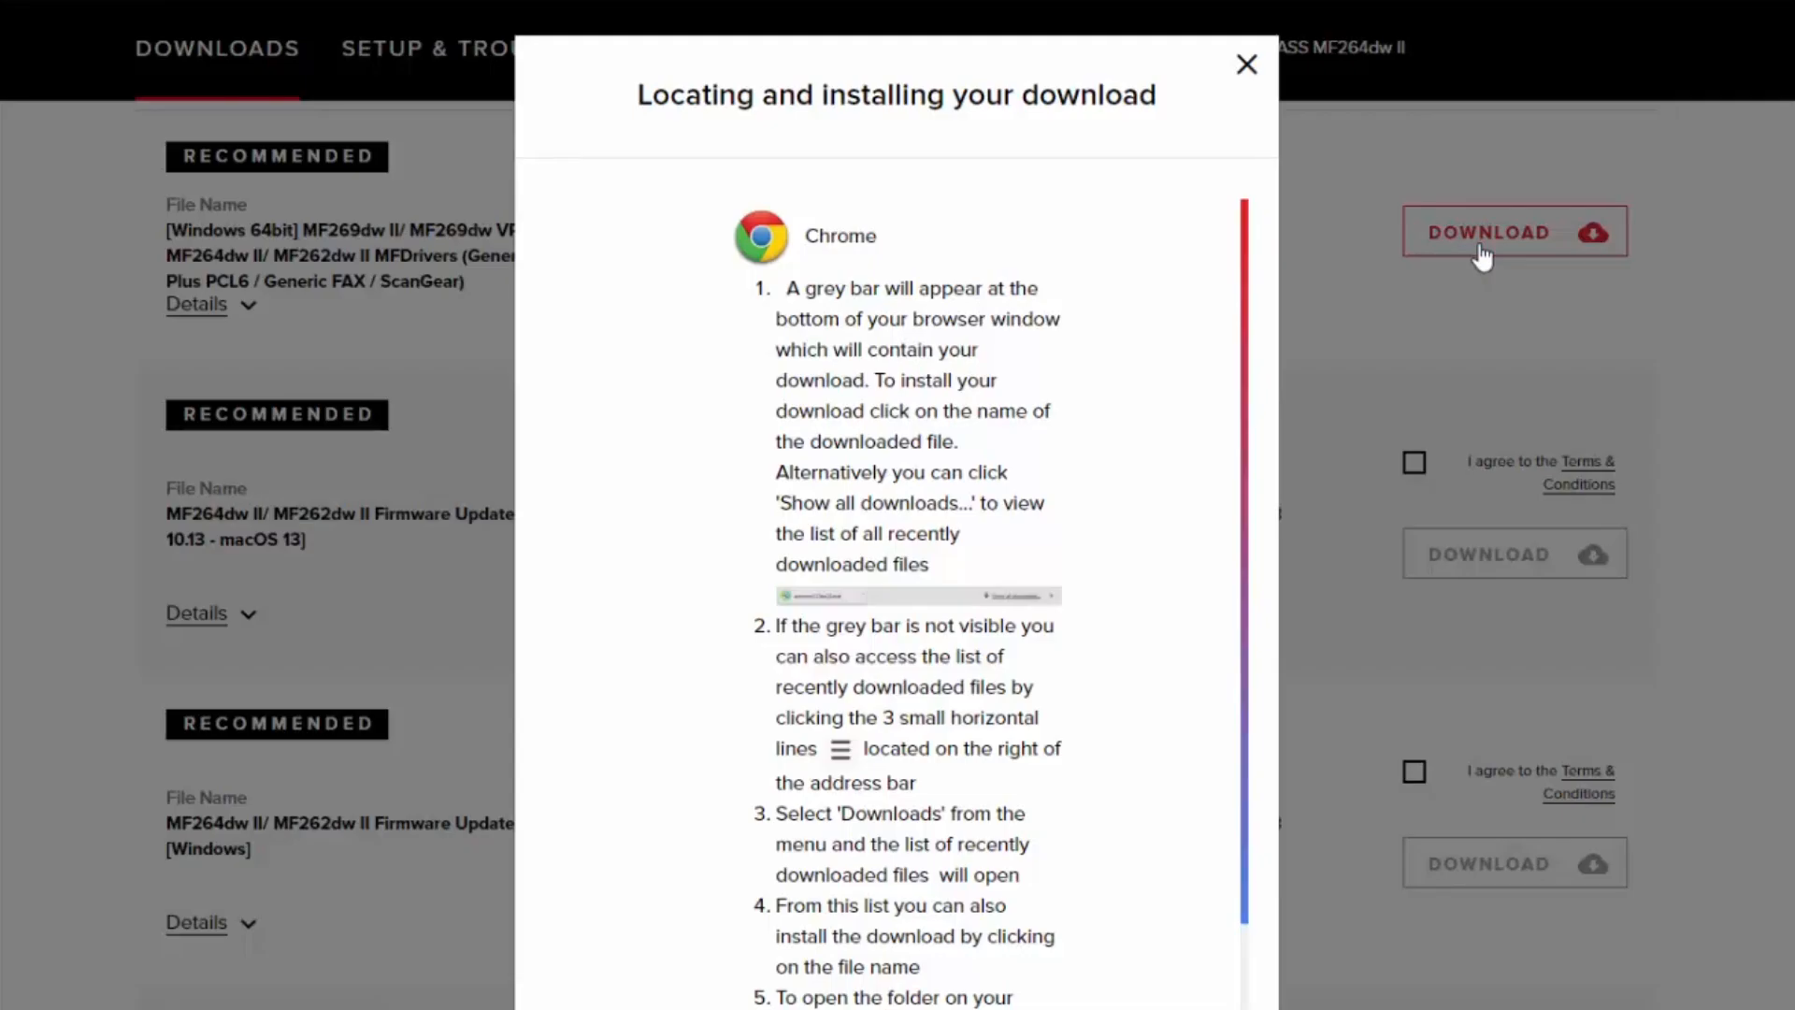
scroll("down", 3)
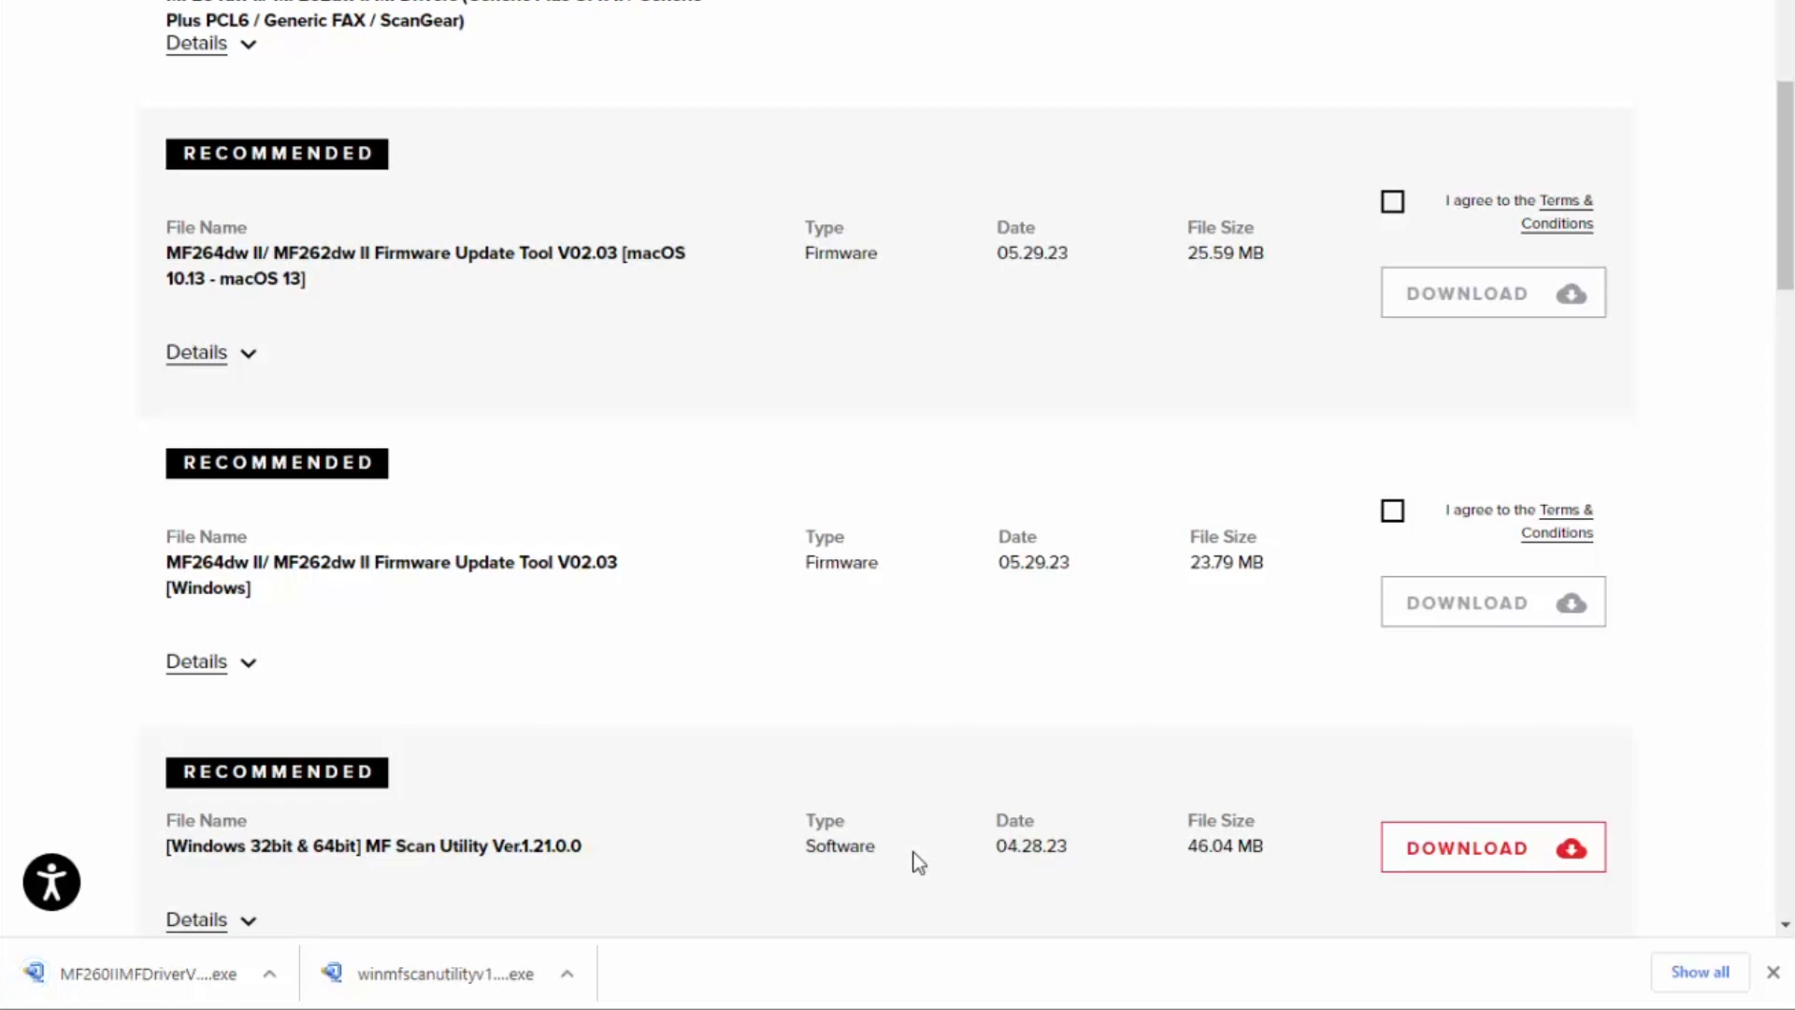
mouse_move(892, 873)
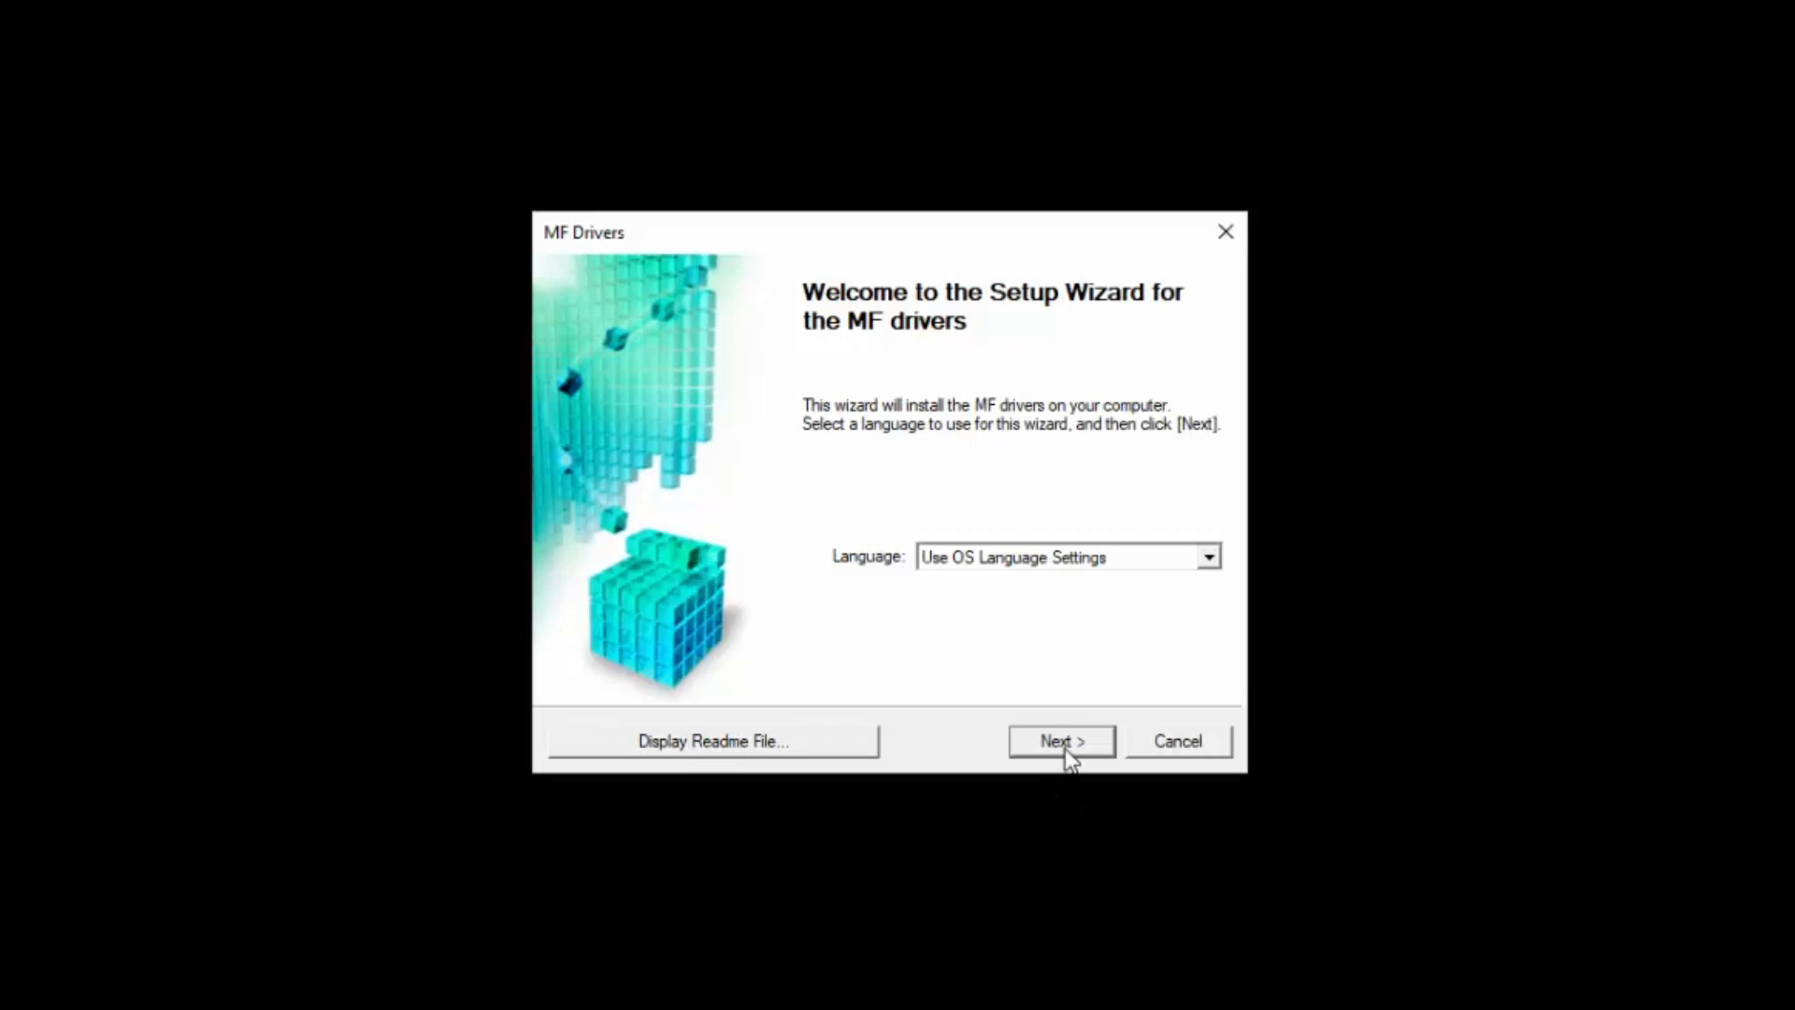
Run the MF Drivers setup, accept the license and choose a network connection for the printer
left_click(1058, 741)
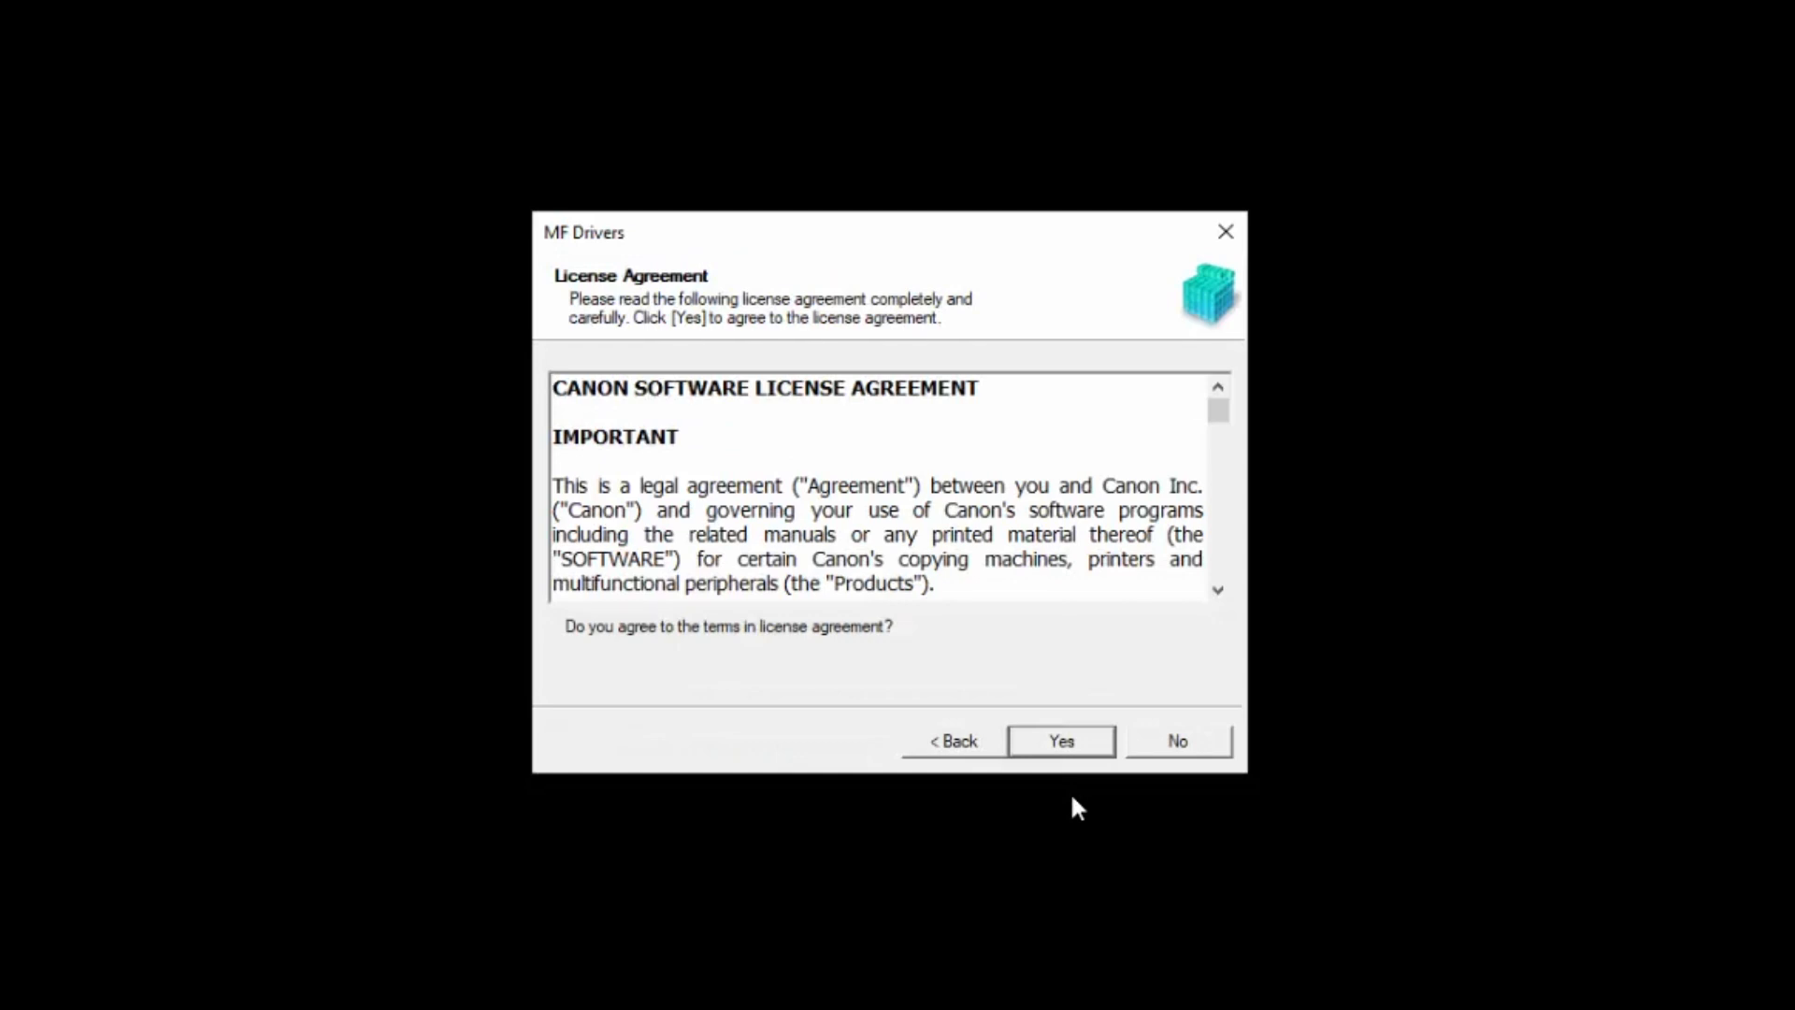
left_click(1058, 741)
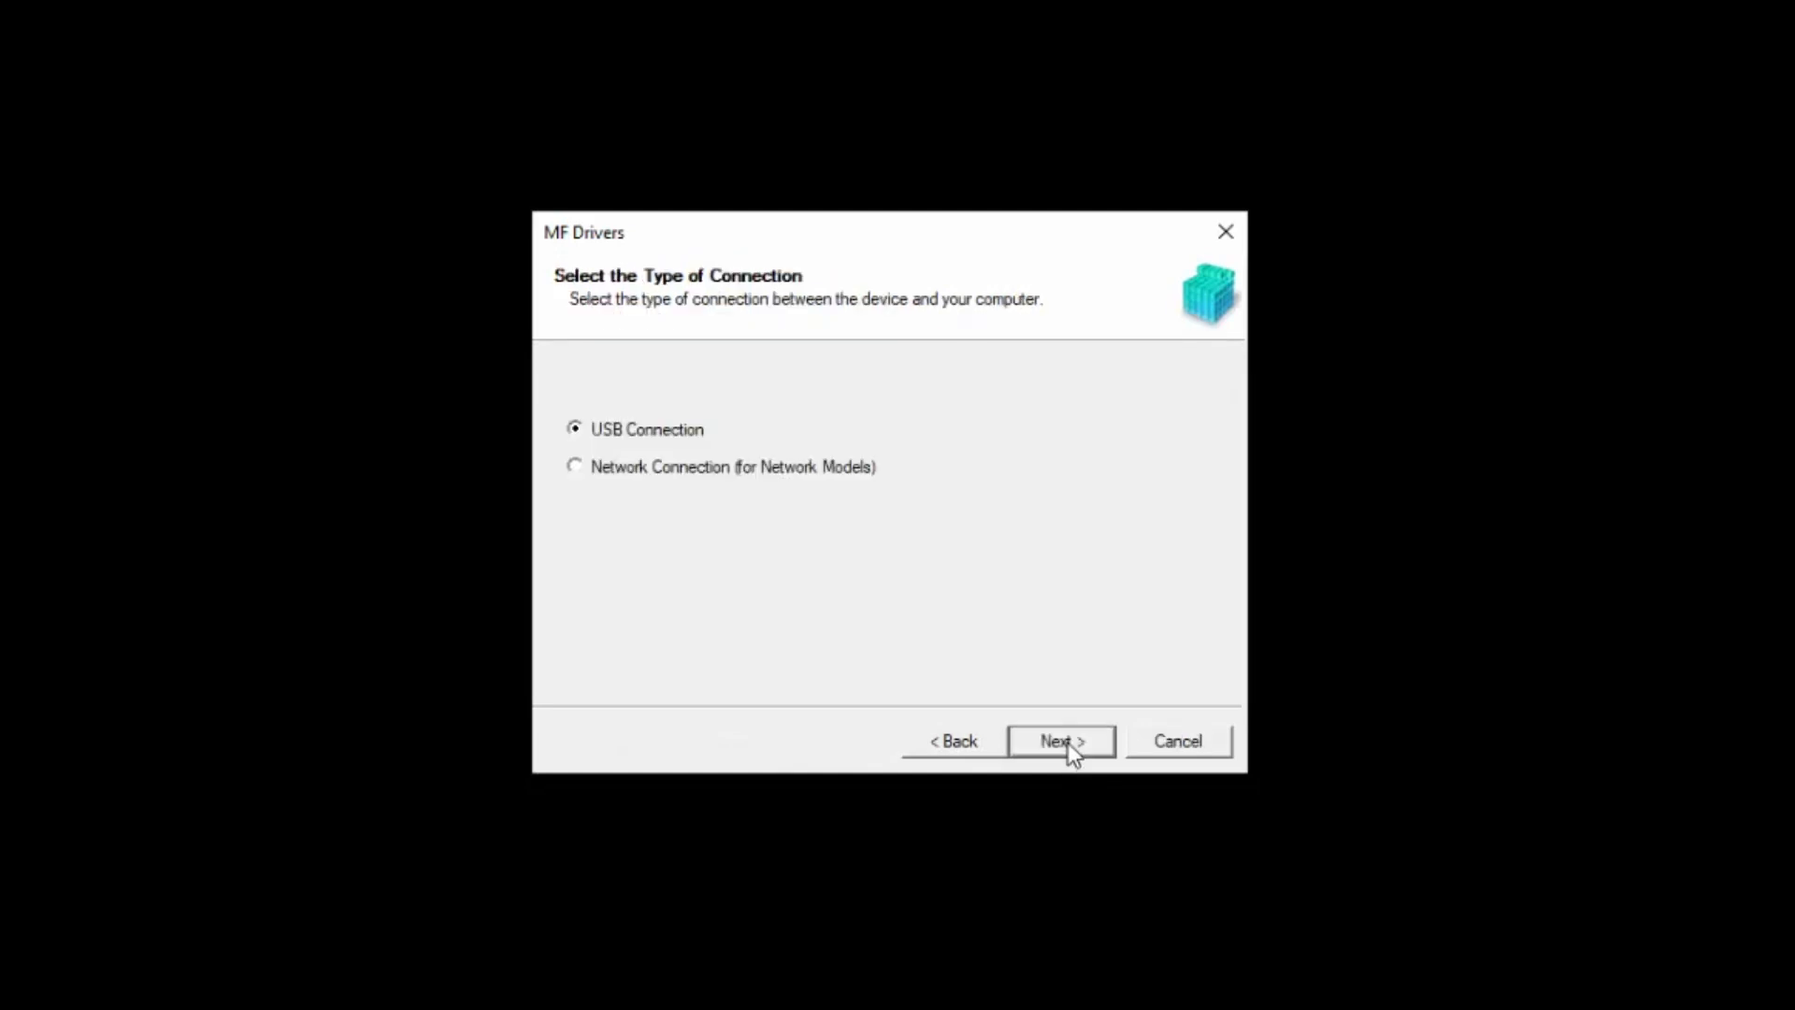
mouse_move(1036, 783)
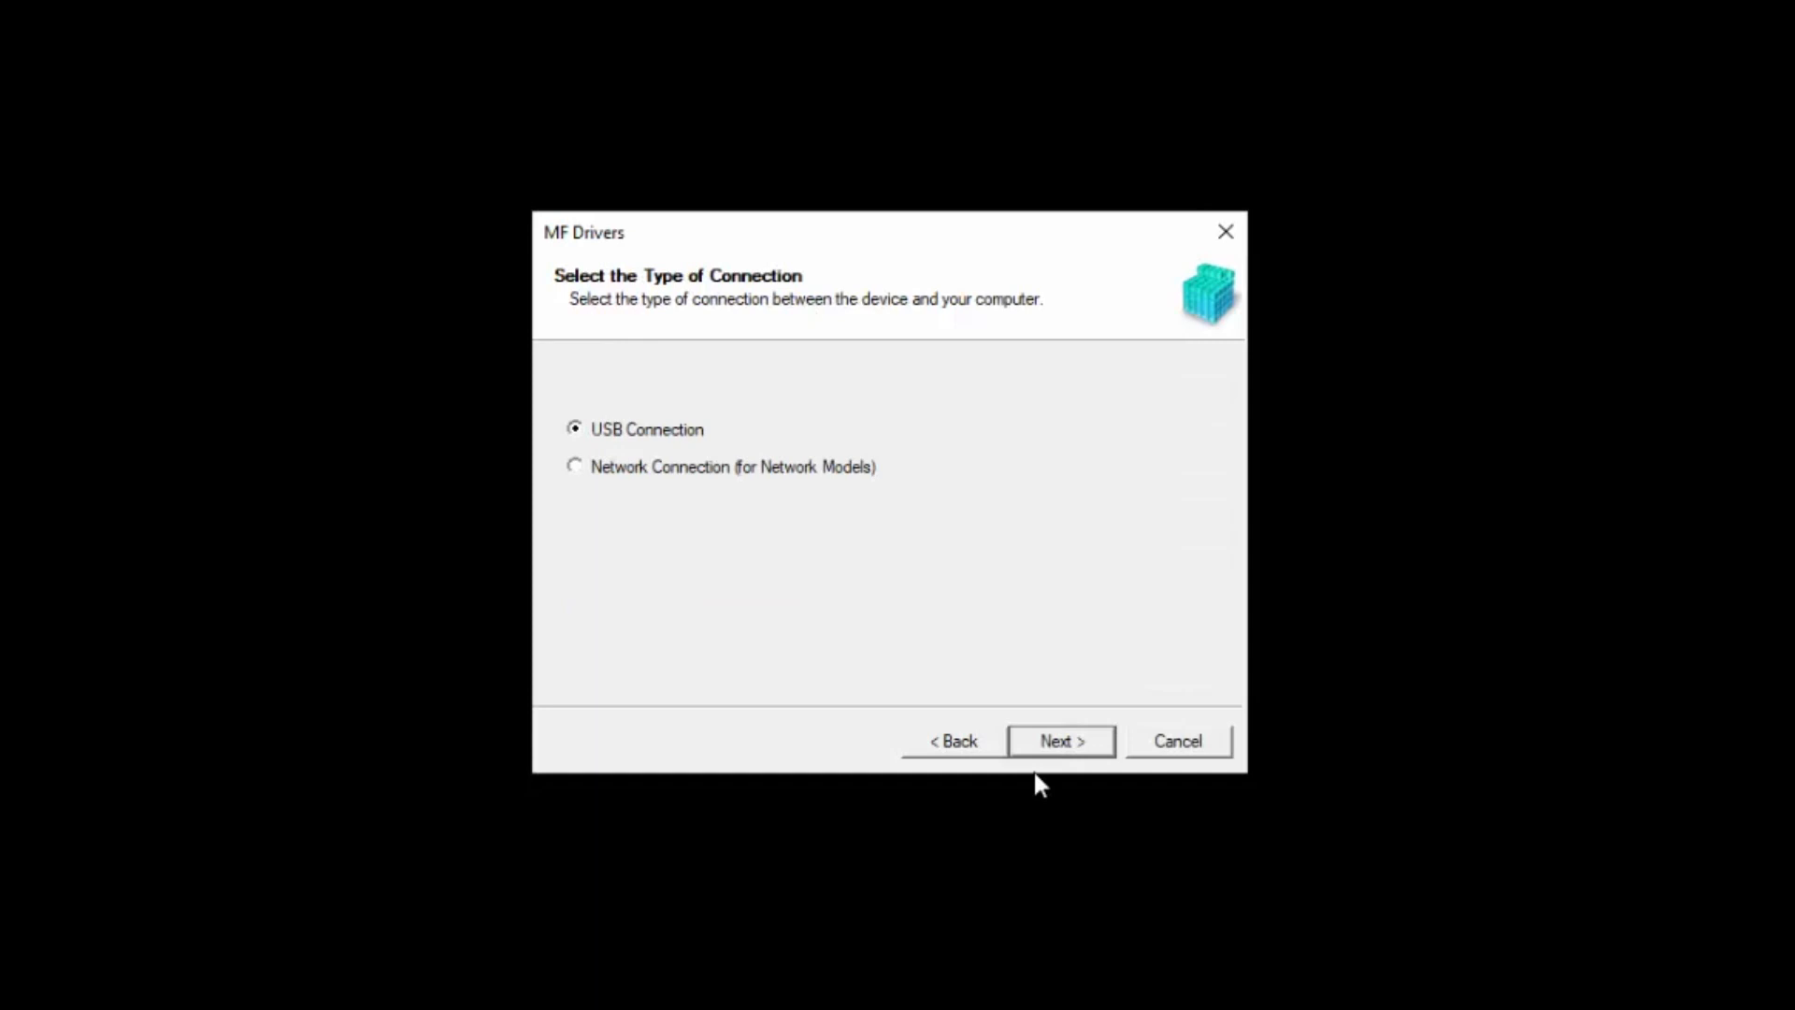
left_click(574, 468)
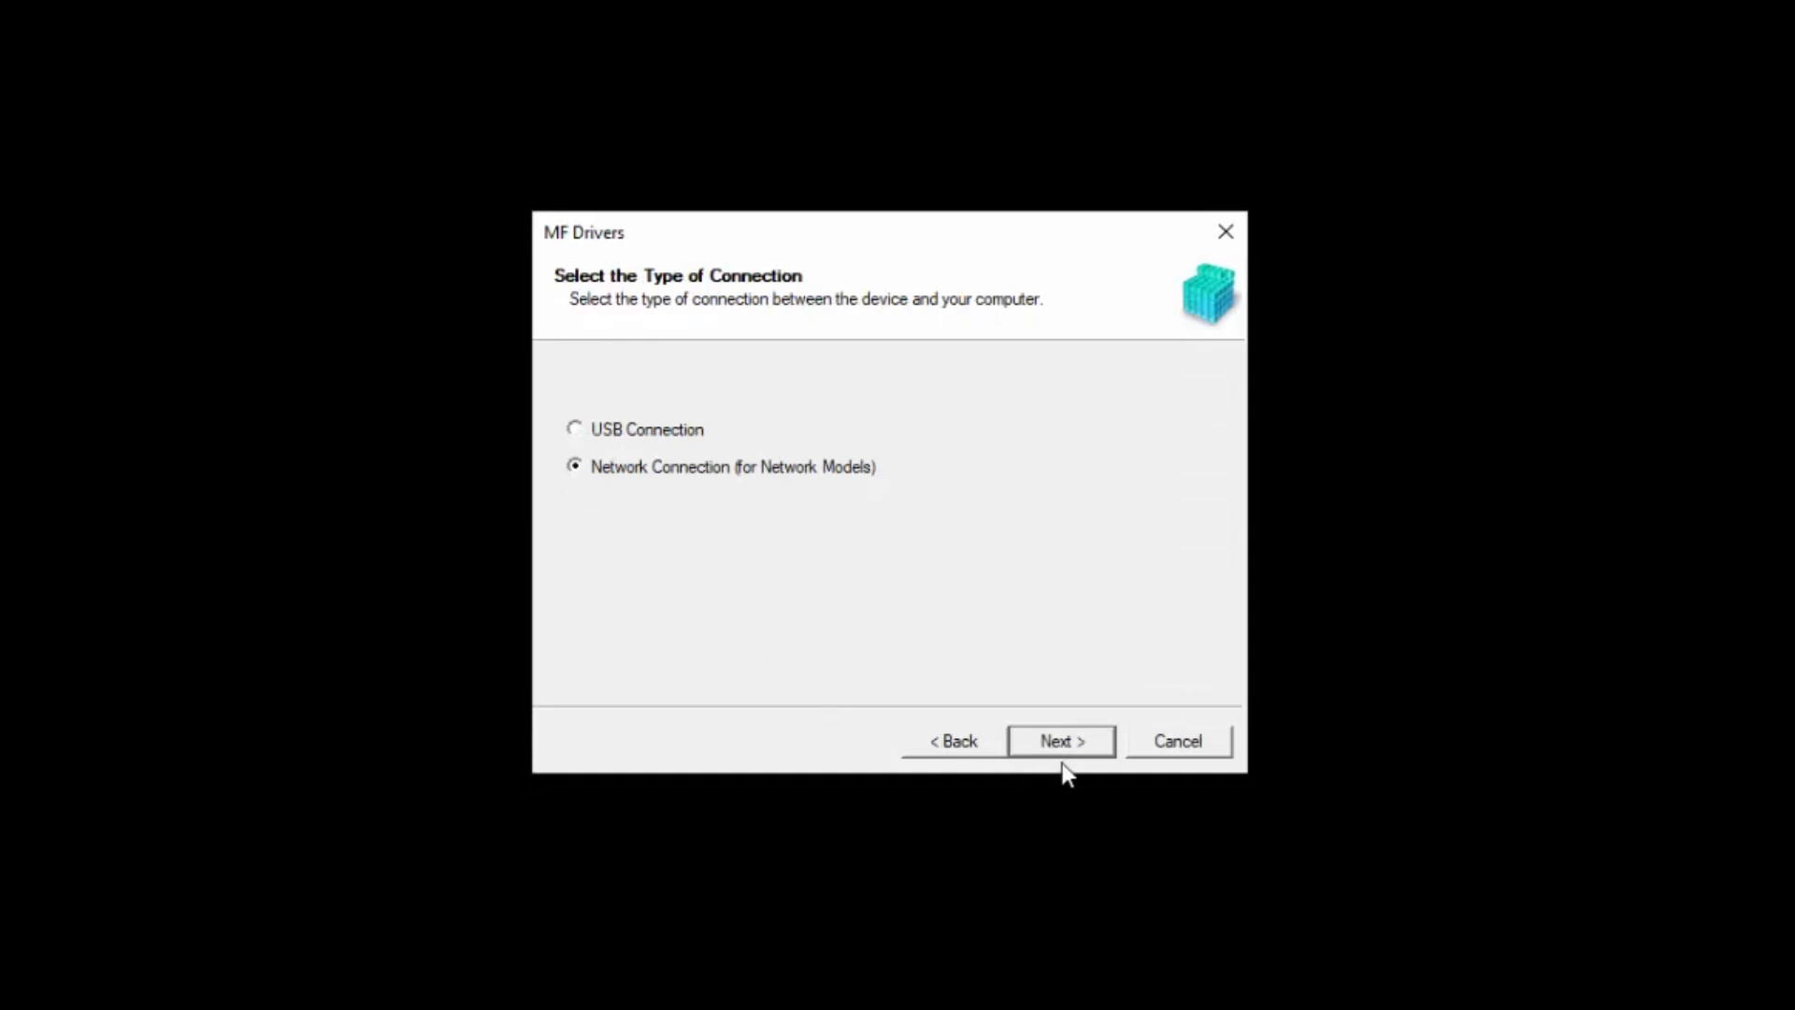
left_click(1059, 741)
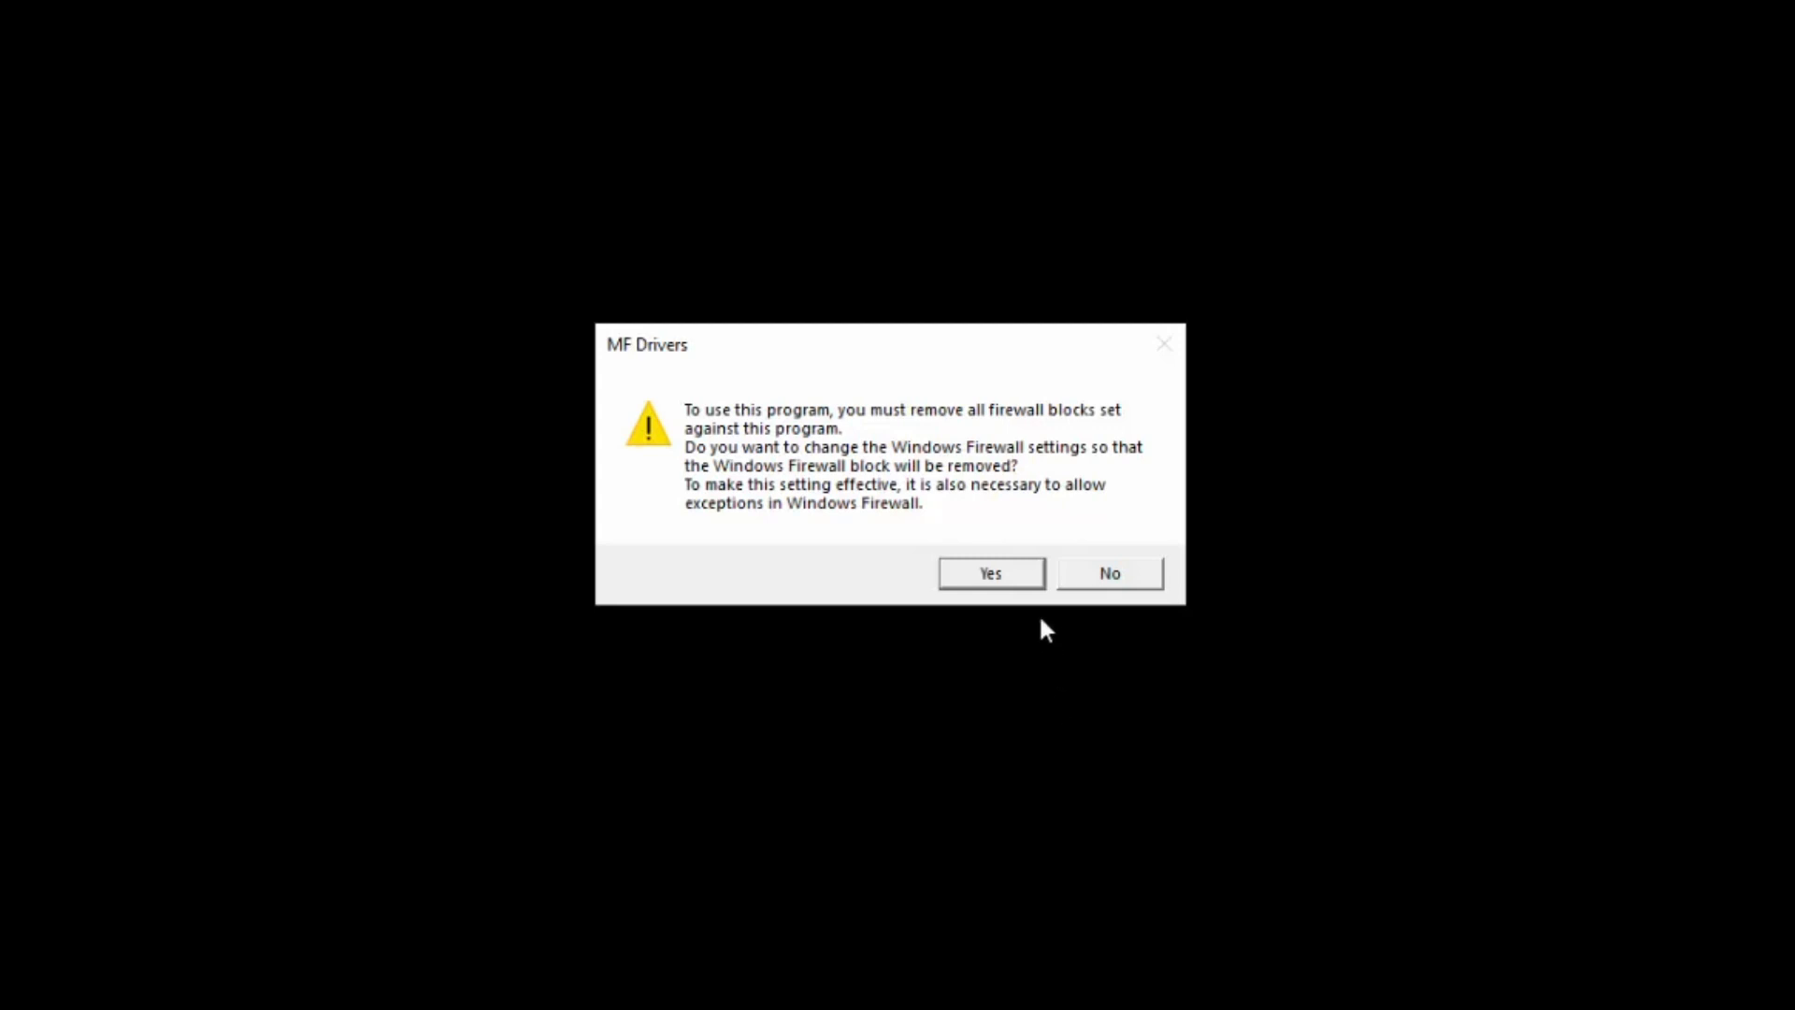
Allow the firewall exception and target MF260 II Series with Printer, Scanner and Generic Plus UFR II drivers
left_click(989, 573)
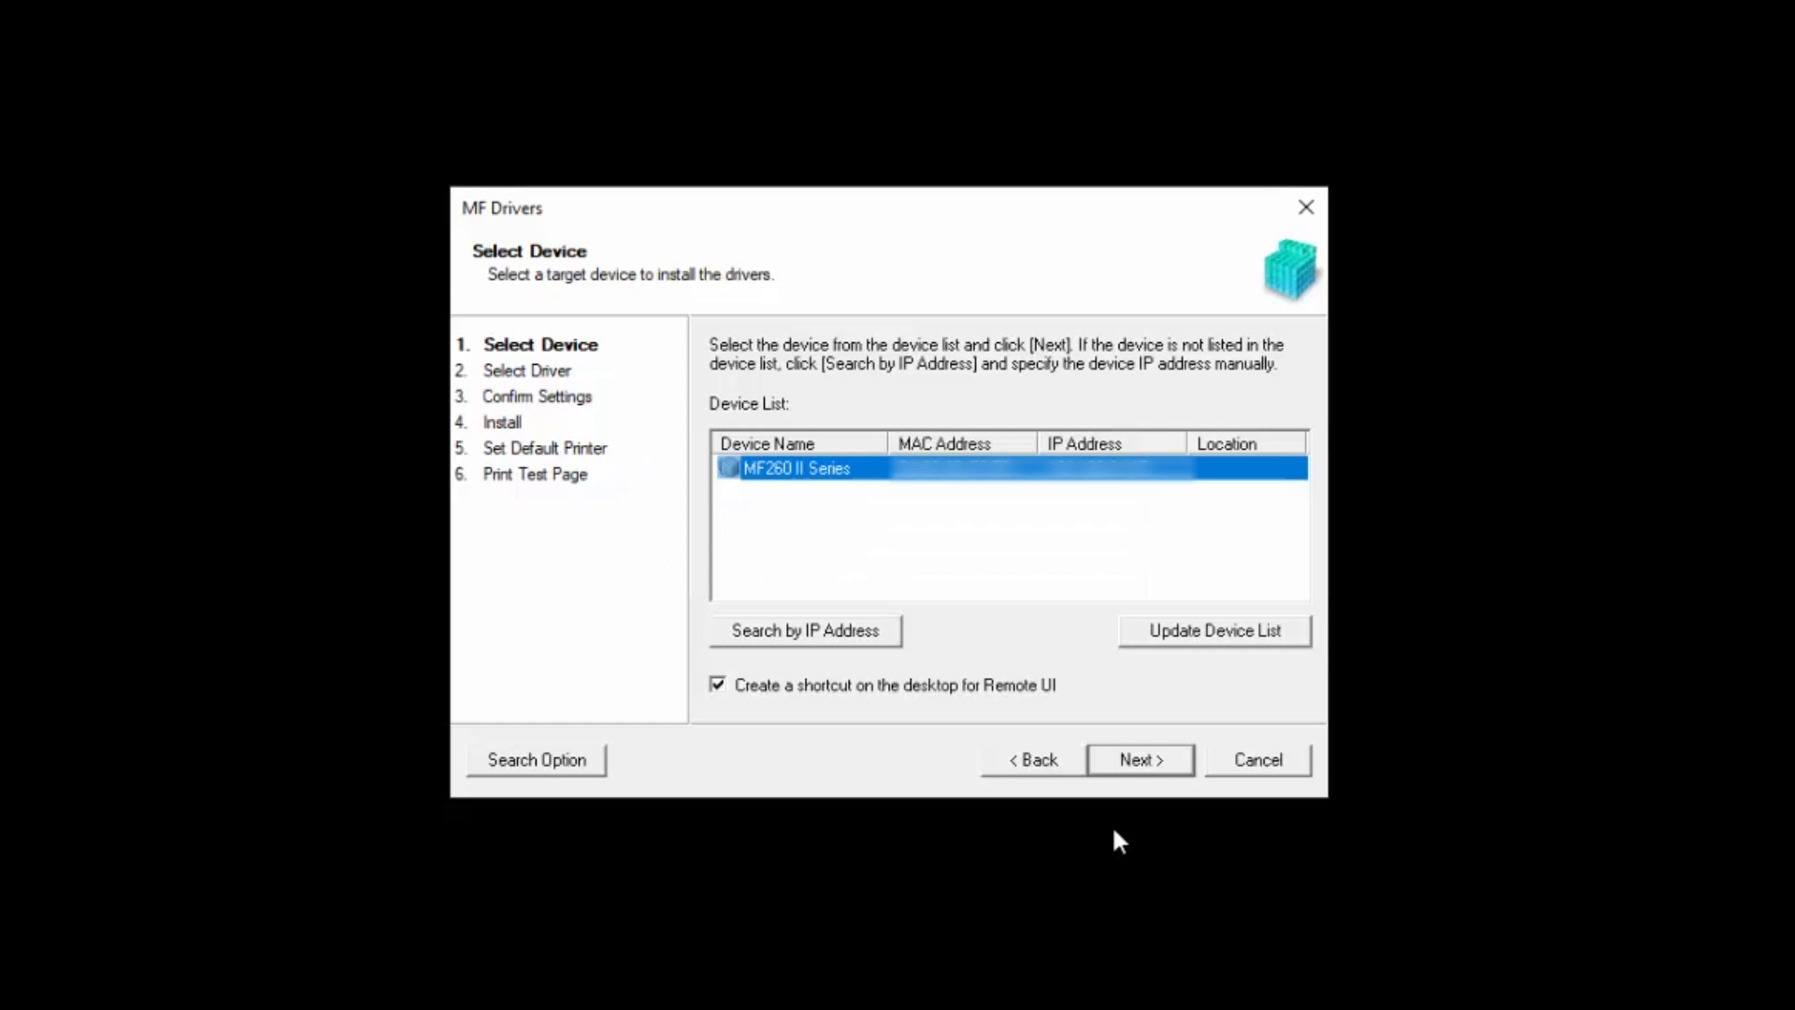
left_click(1138, 759)
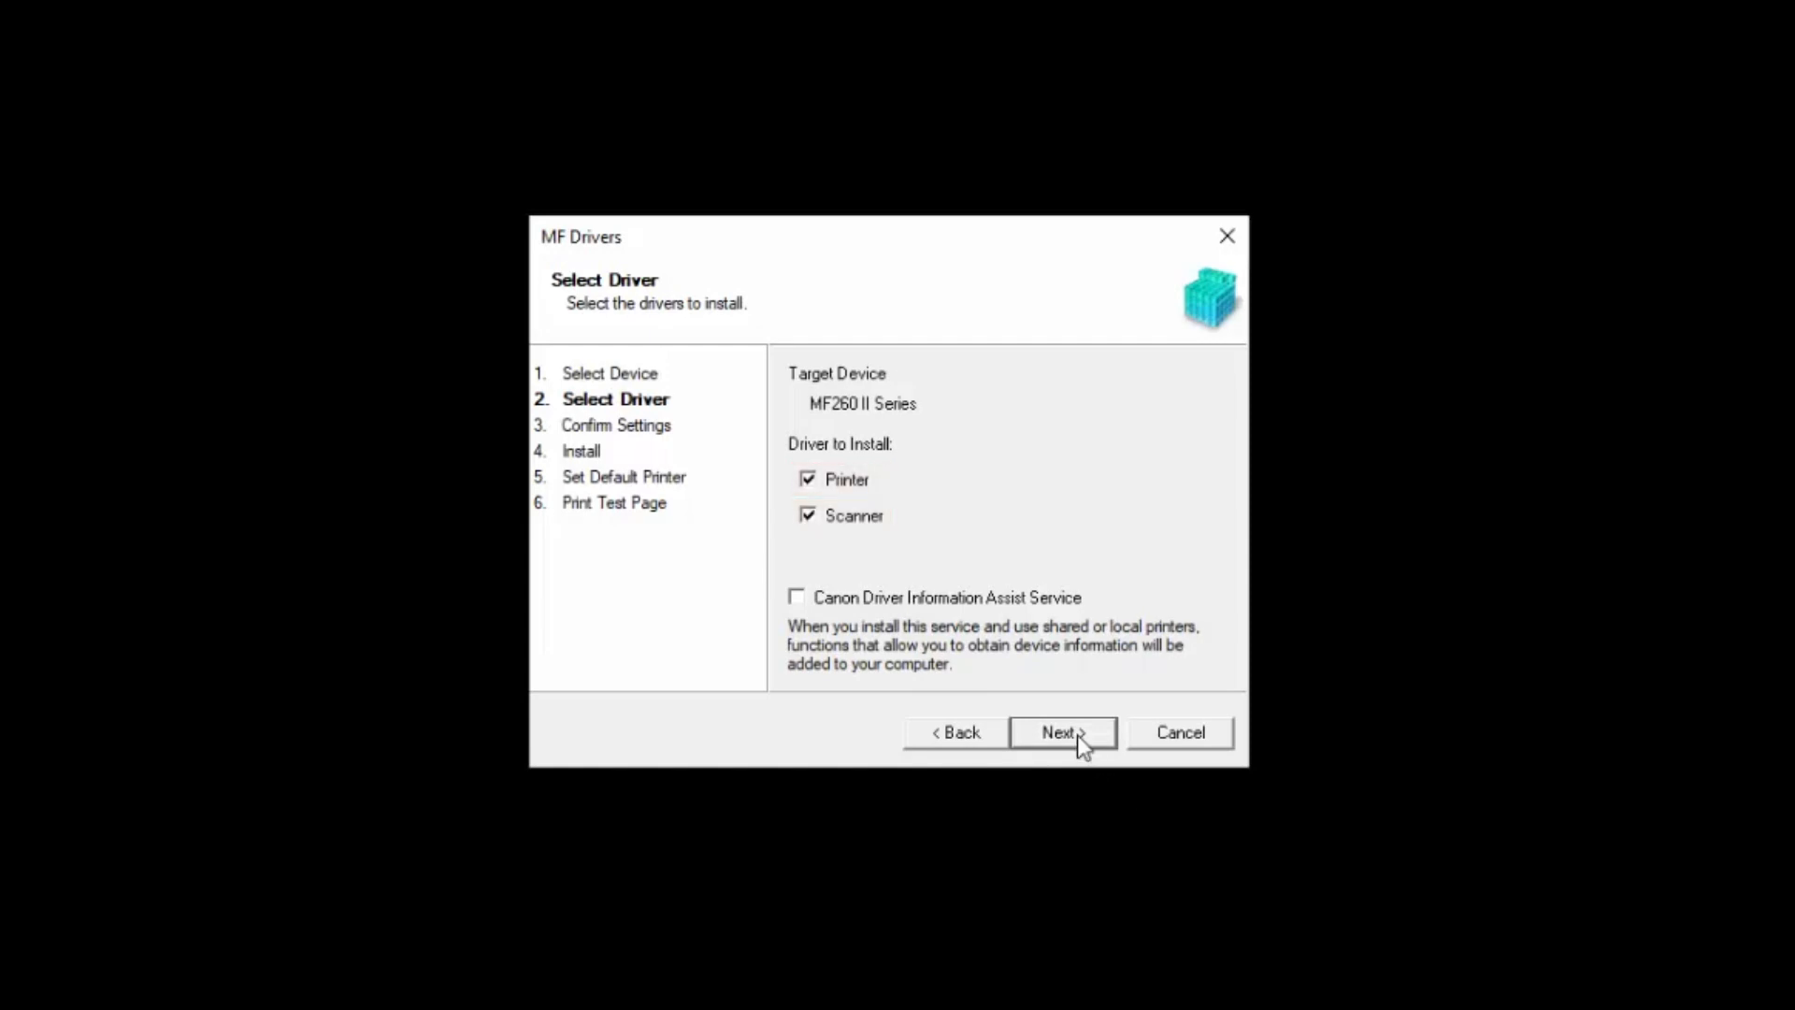
left_click(1060, 731)
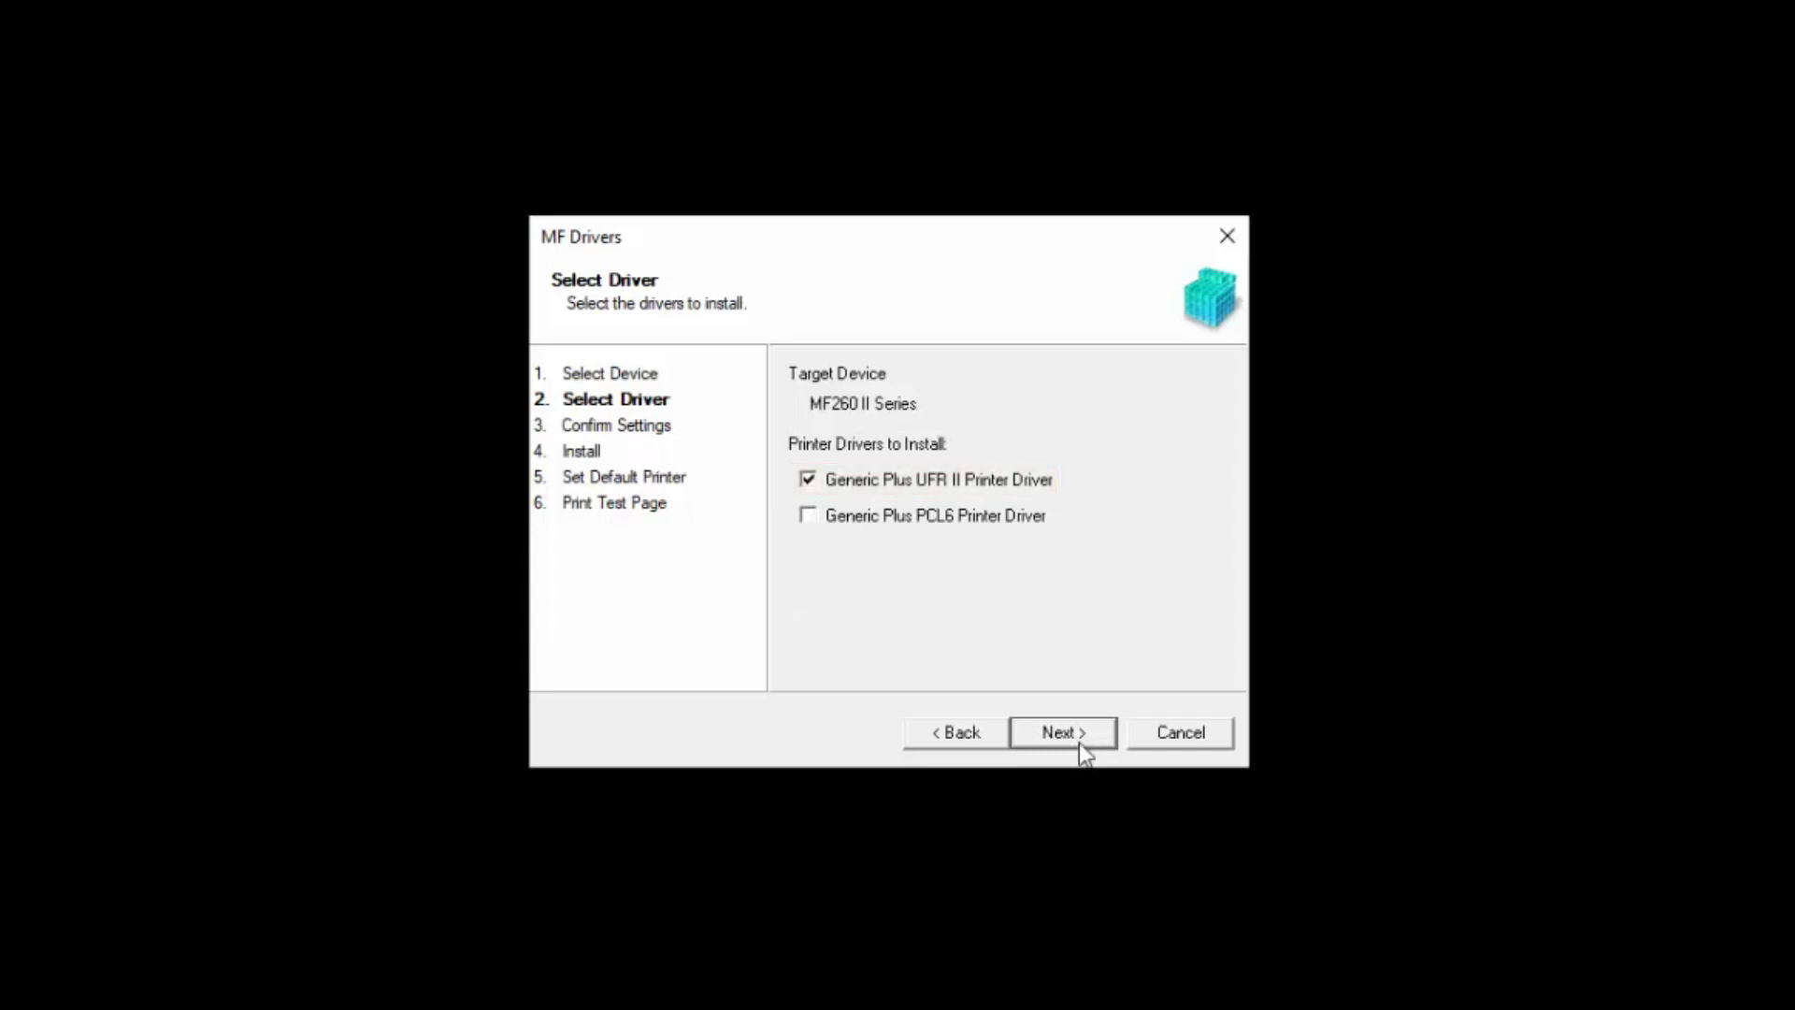
left_click(1061, 731)
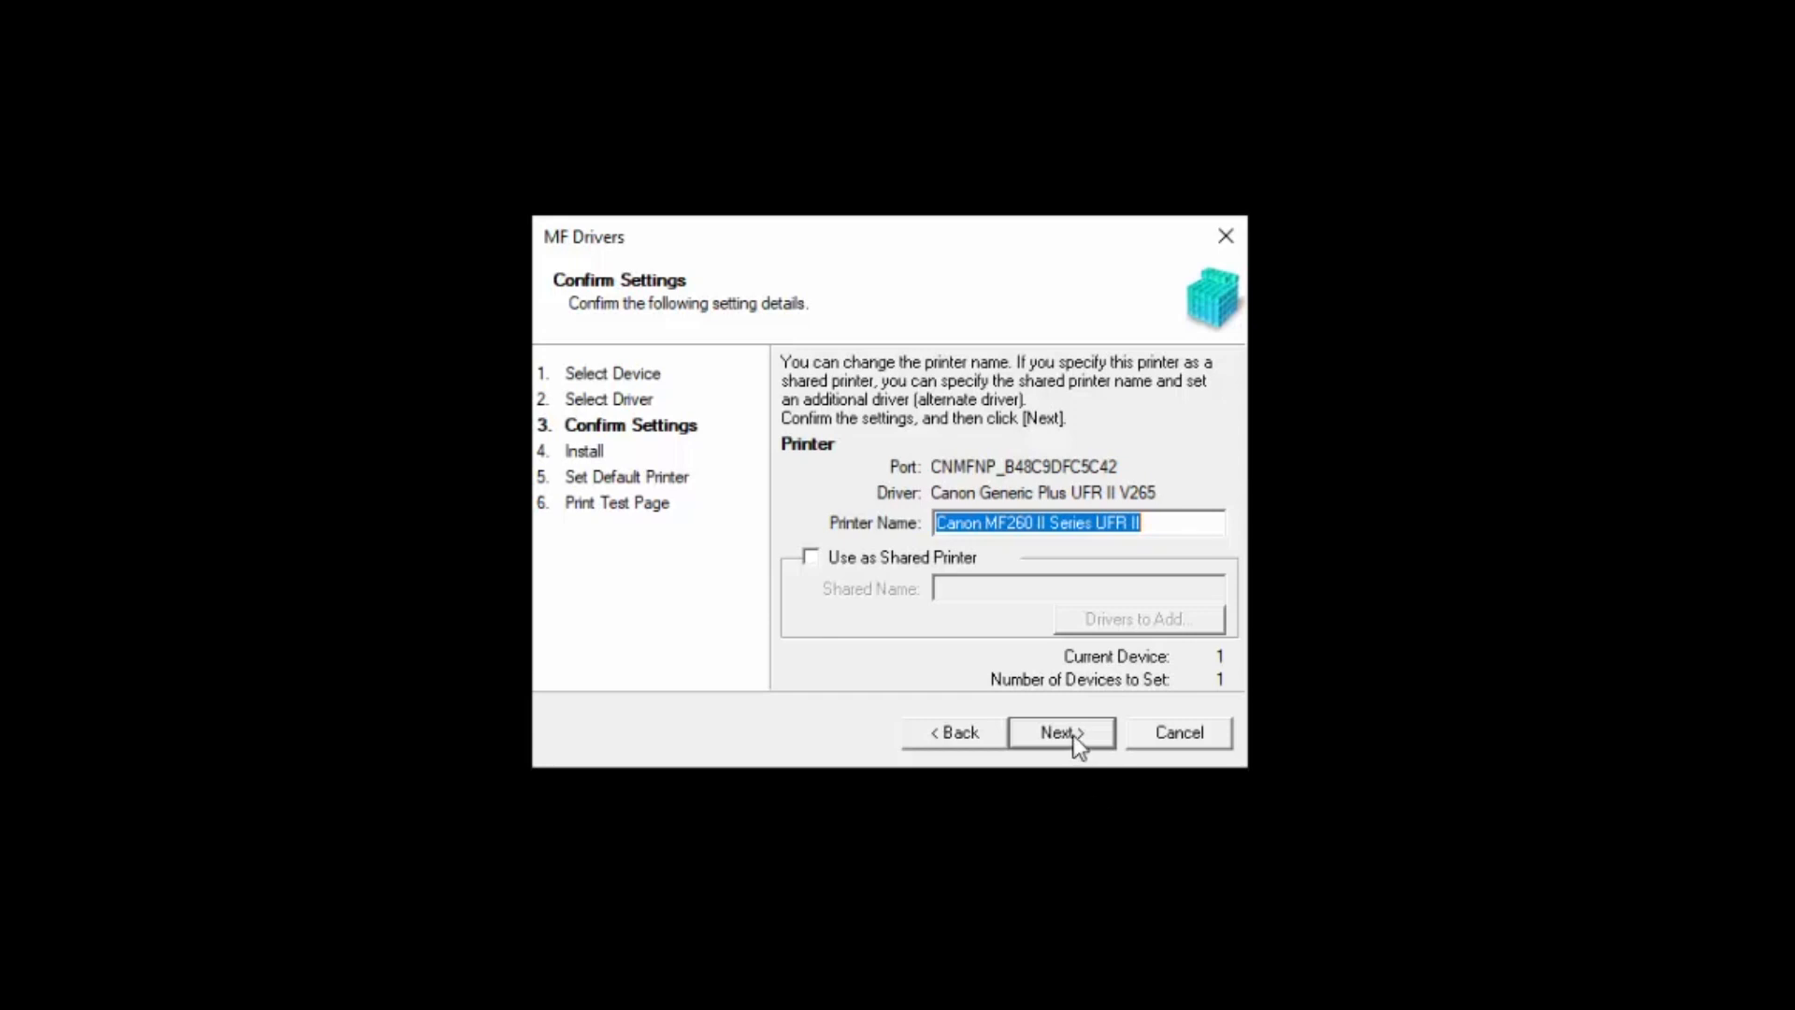
Confirm the settings, install the drivers and set Canon MF260 II Series UFR II as default printer
left_click(1059, 731)
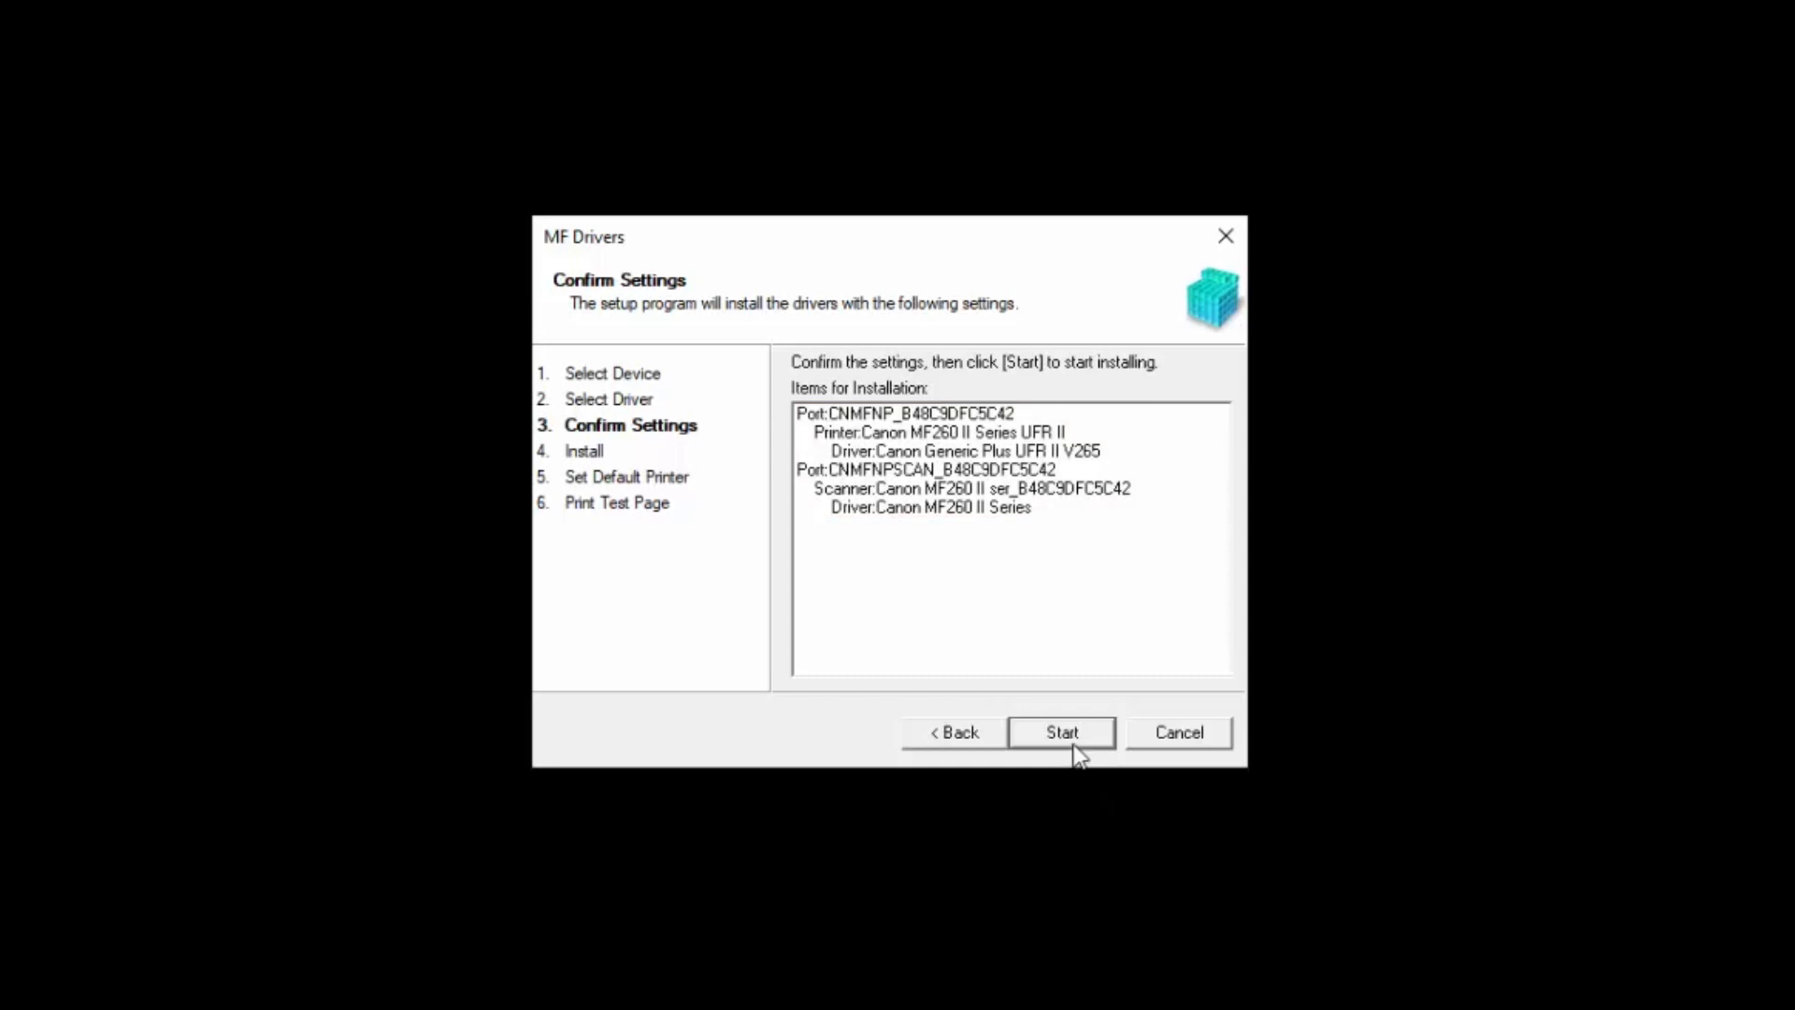
left_click(1059, 731)
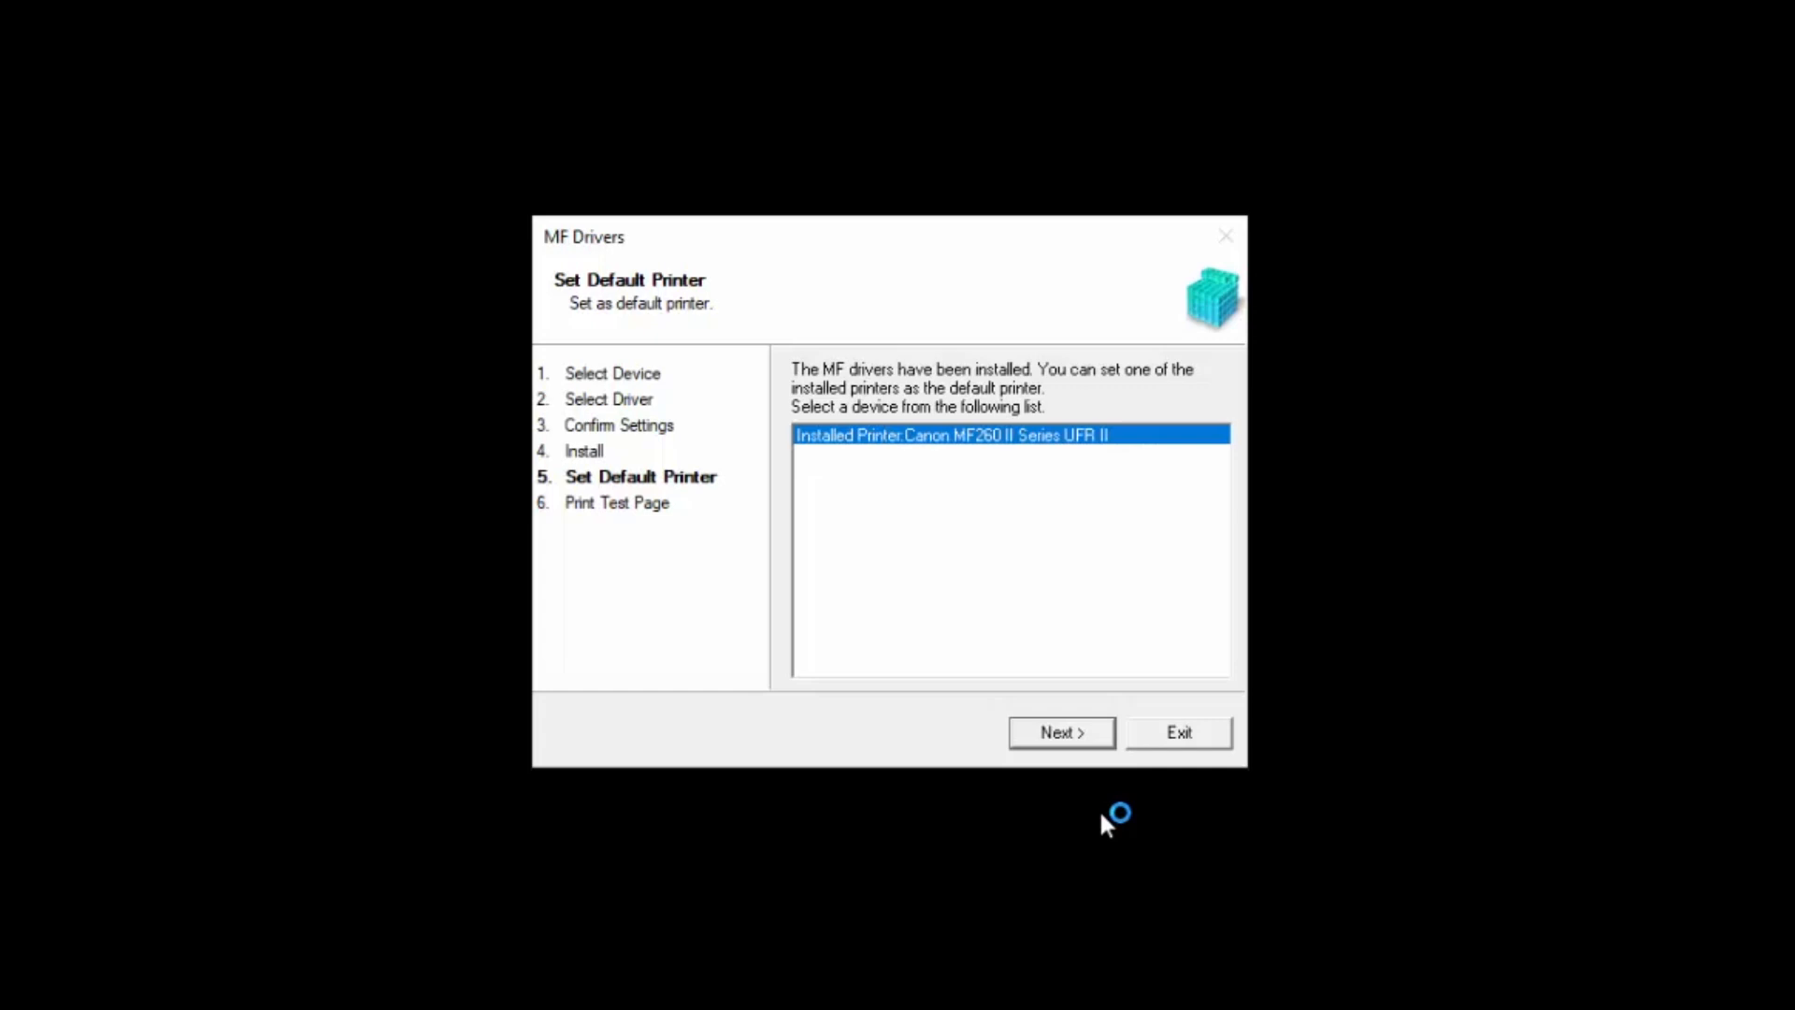
left_click(1059, 733)
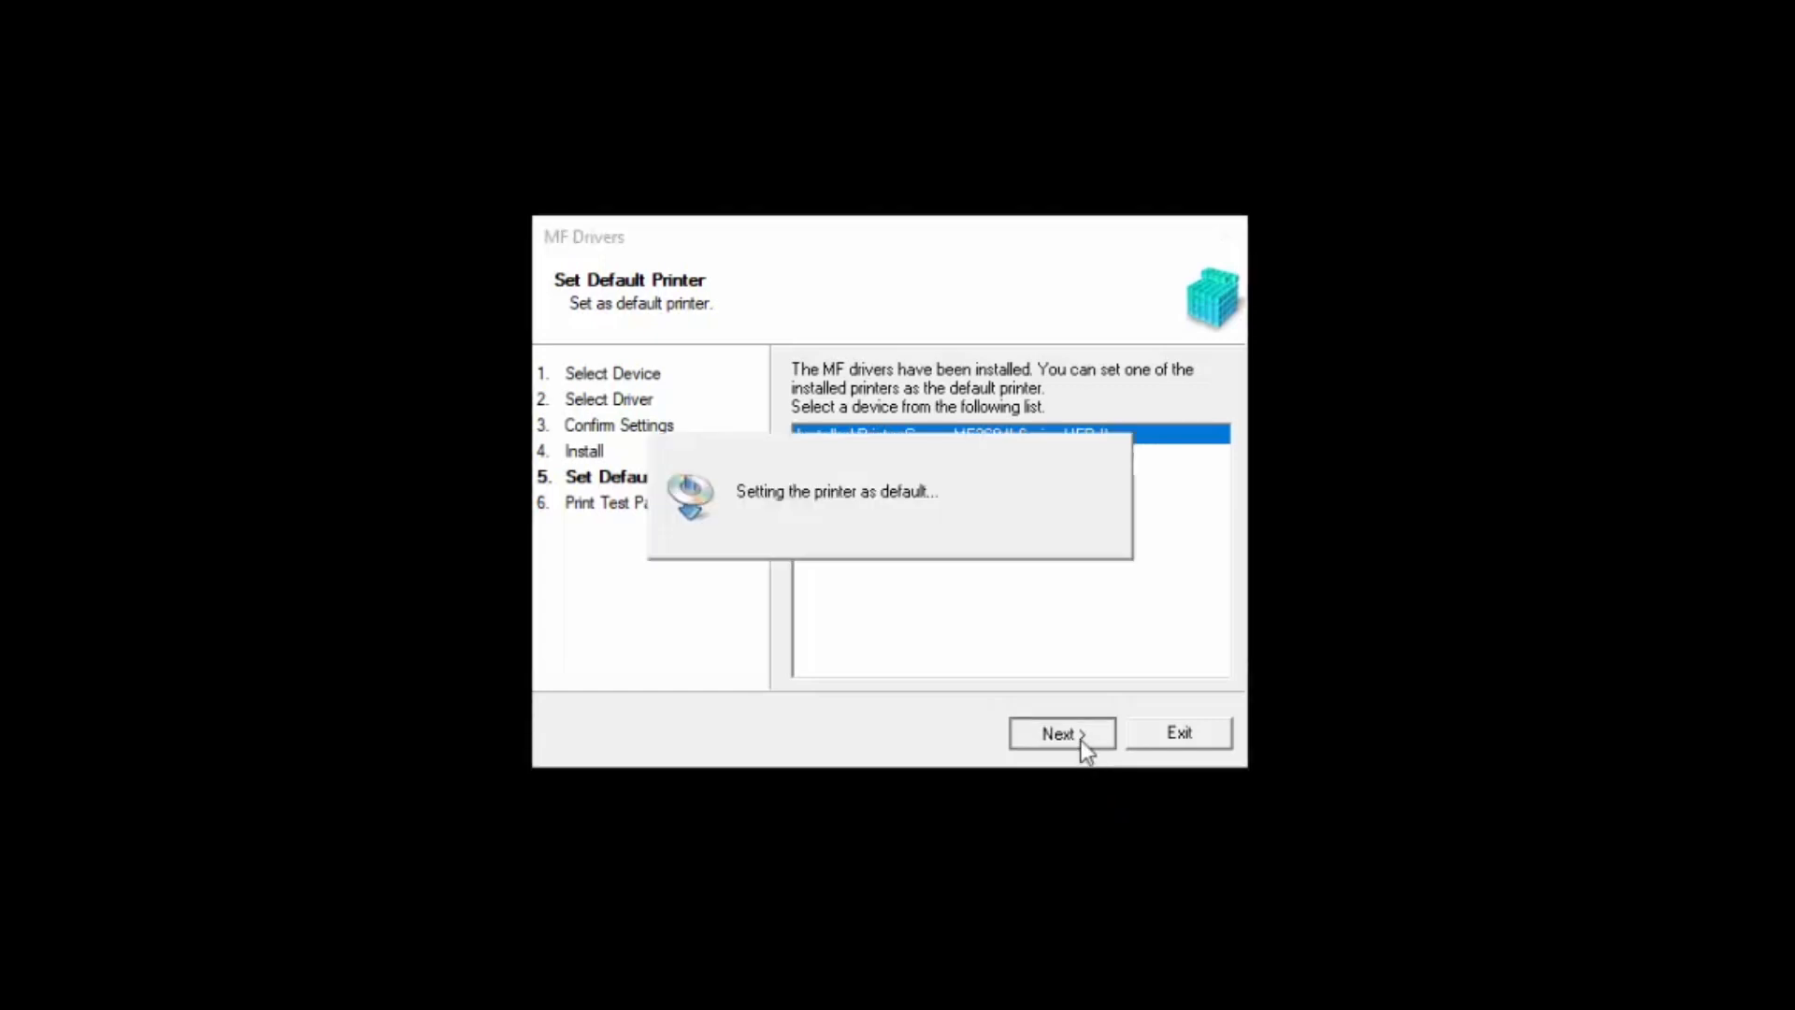
left_click(1058, 733)
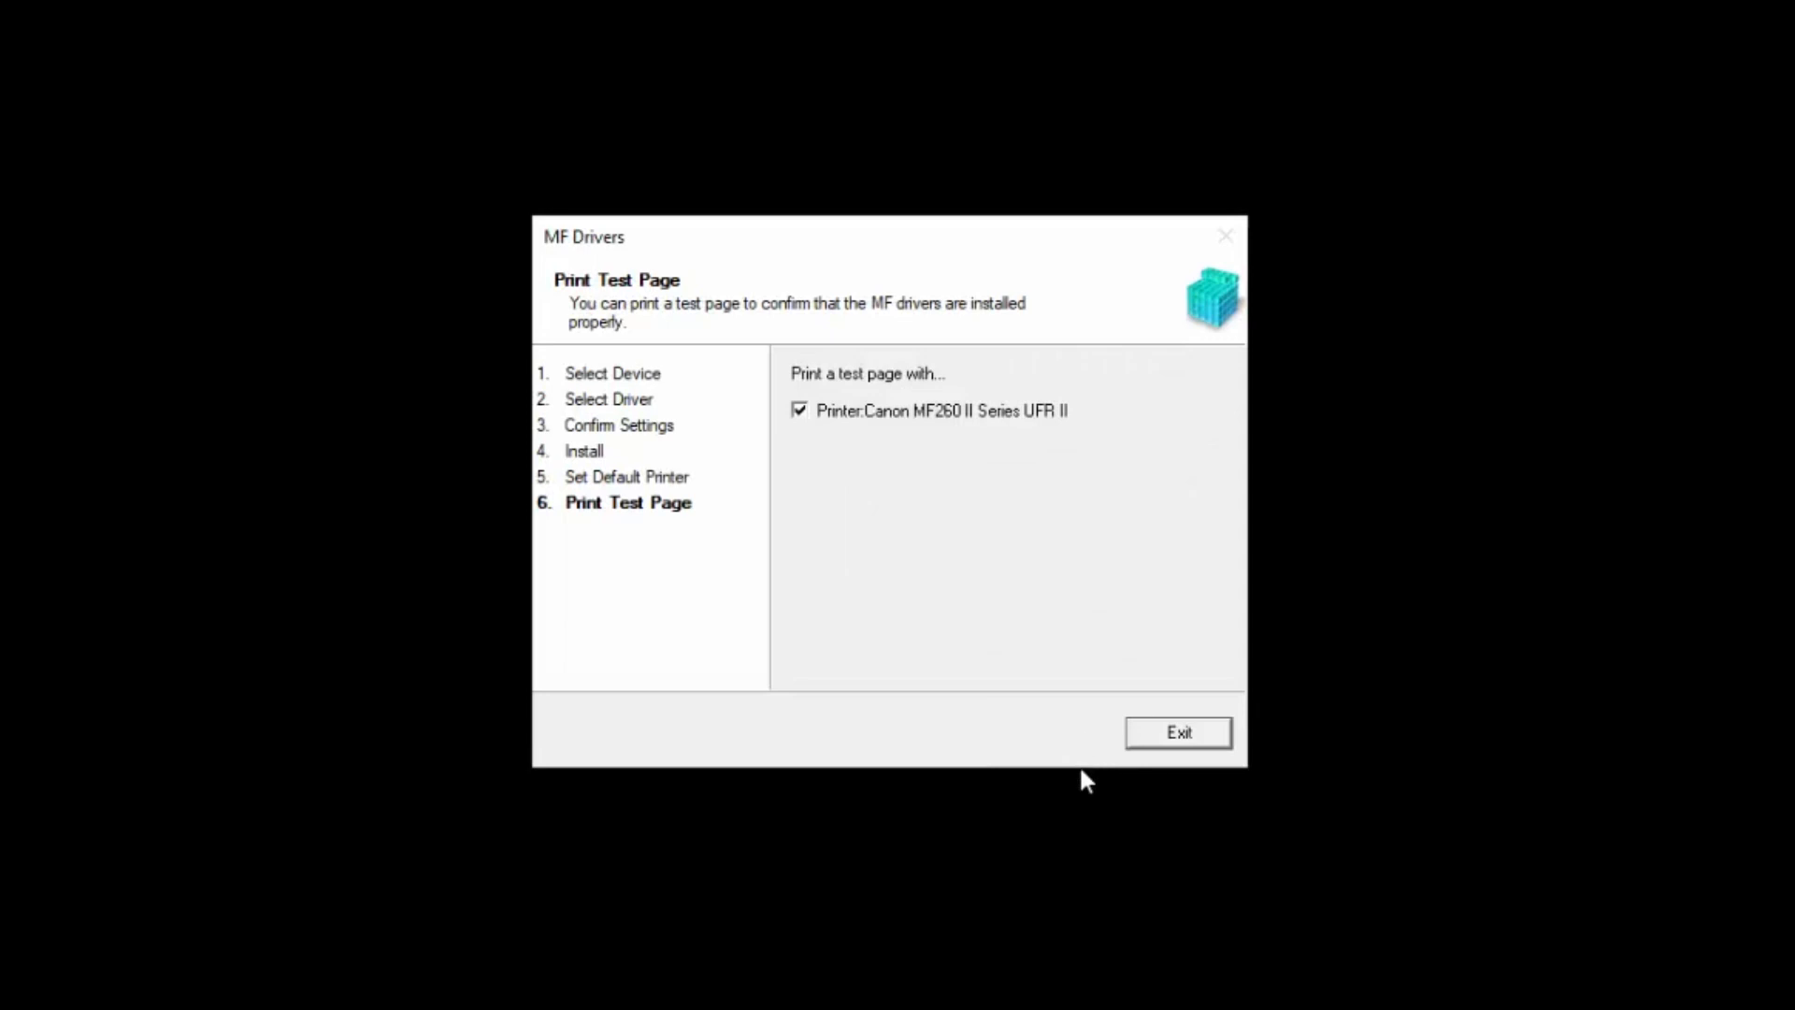
left_click(798, 409)
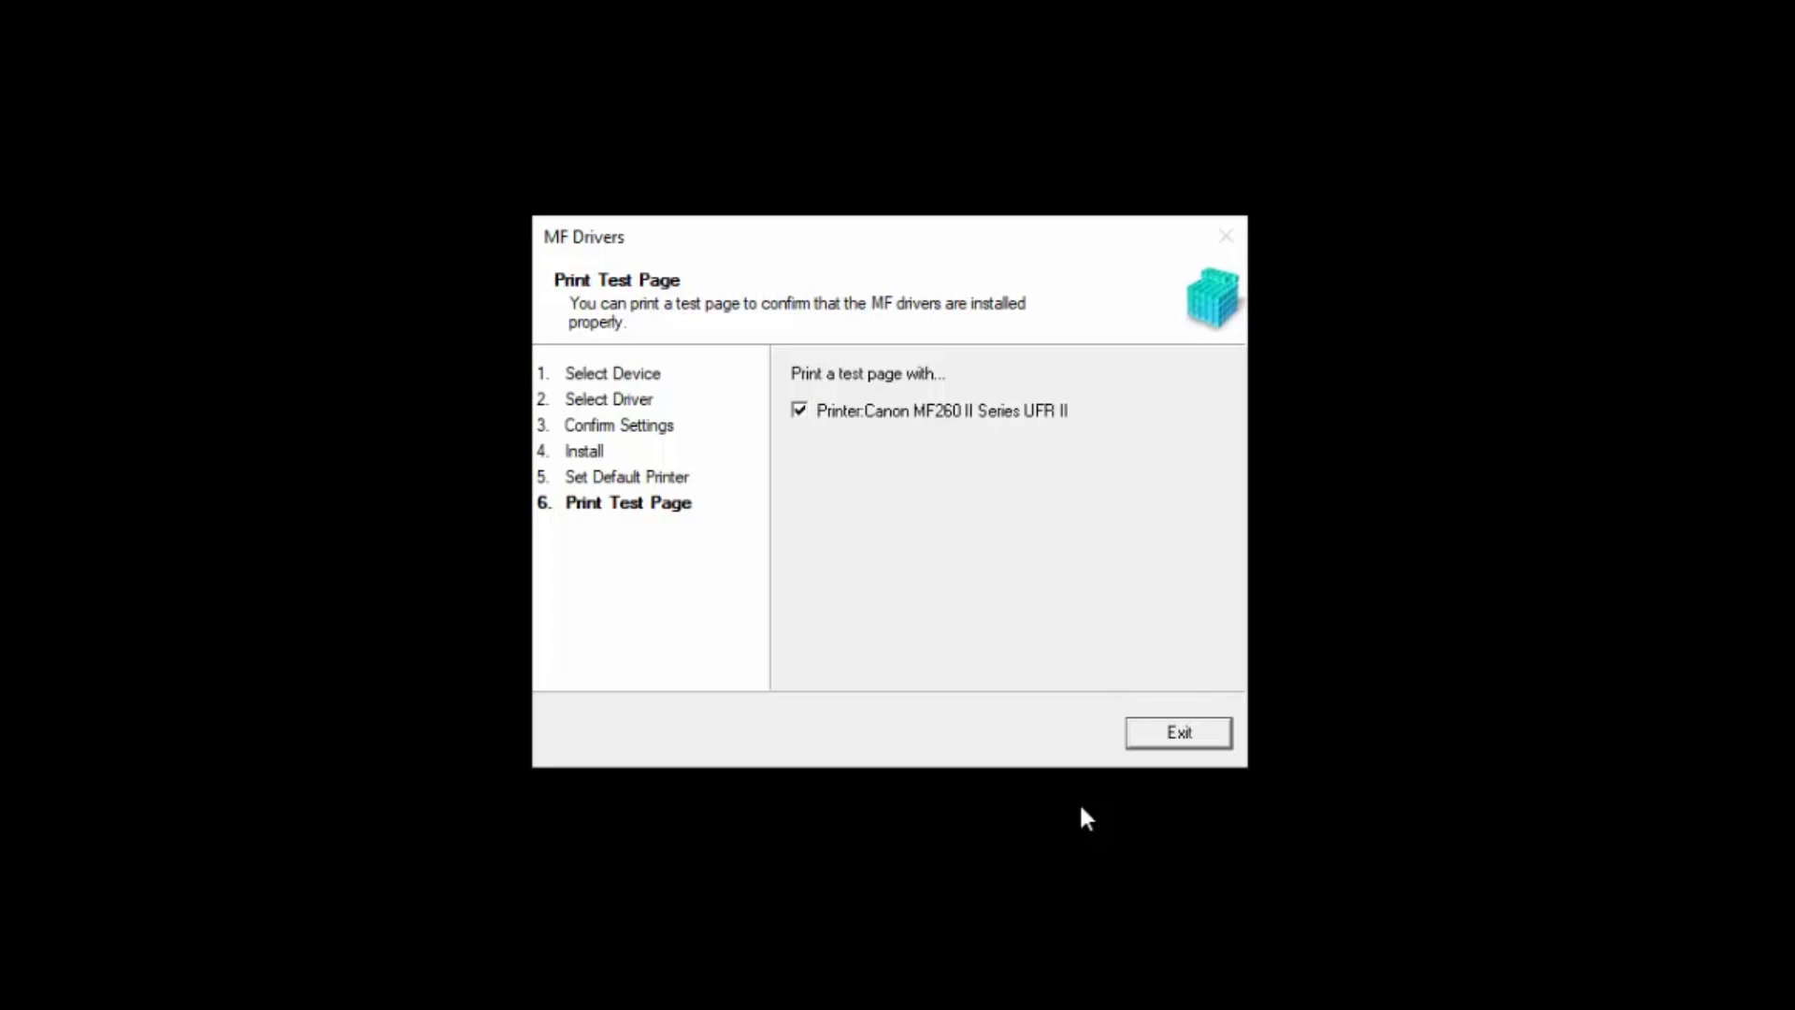
mouse_move(1150, 776)
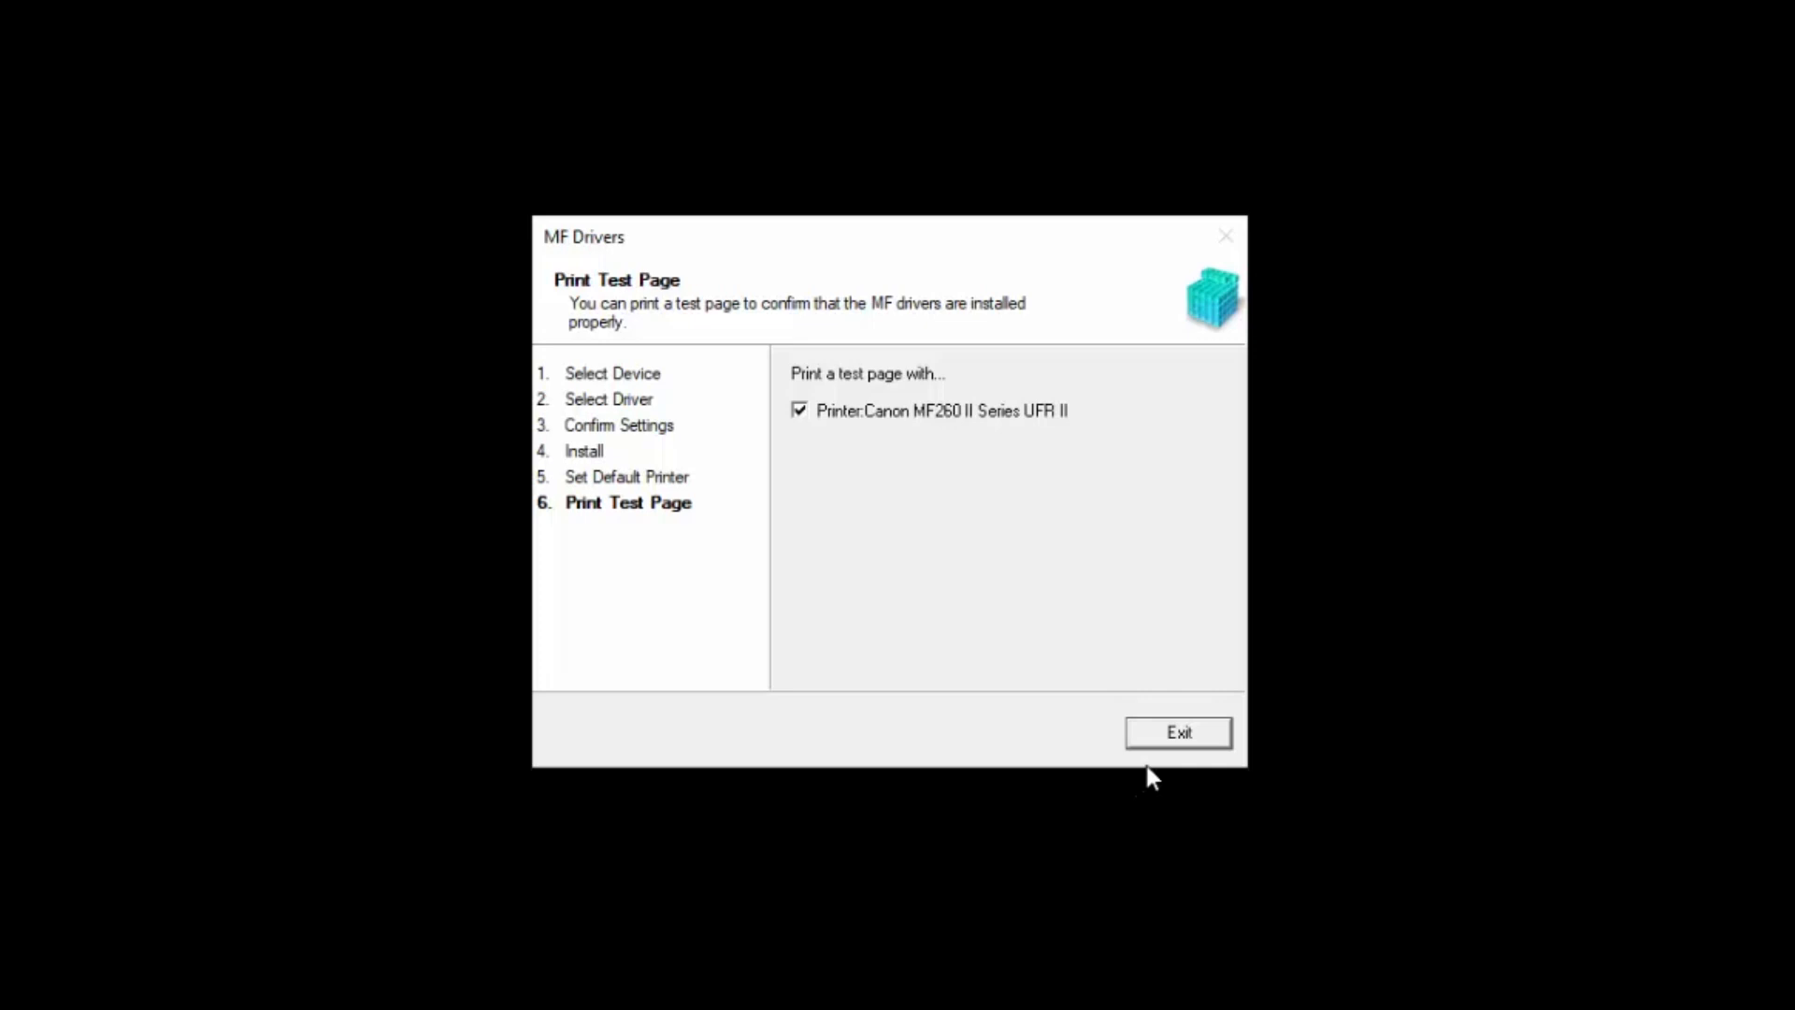
Exit MF Drivers, run the winmfscanutility installer and accept its license to install MF Scan Utility
left_click(1176, 733)
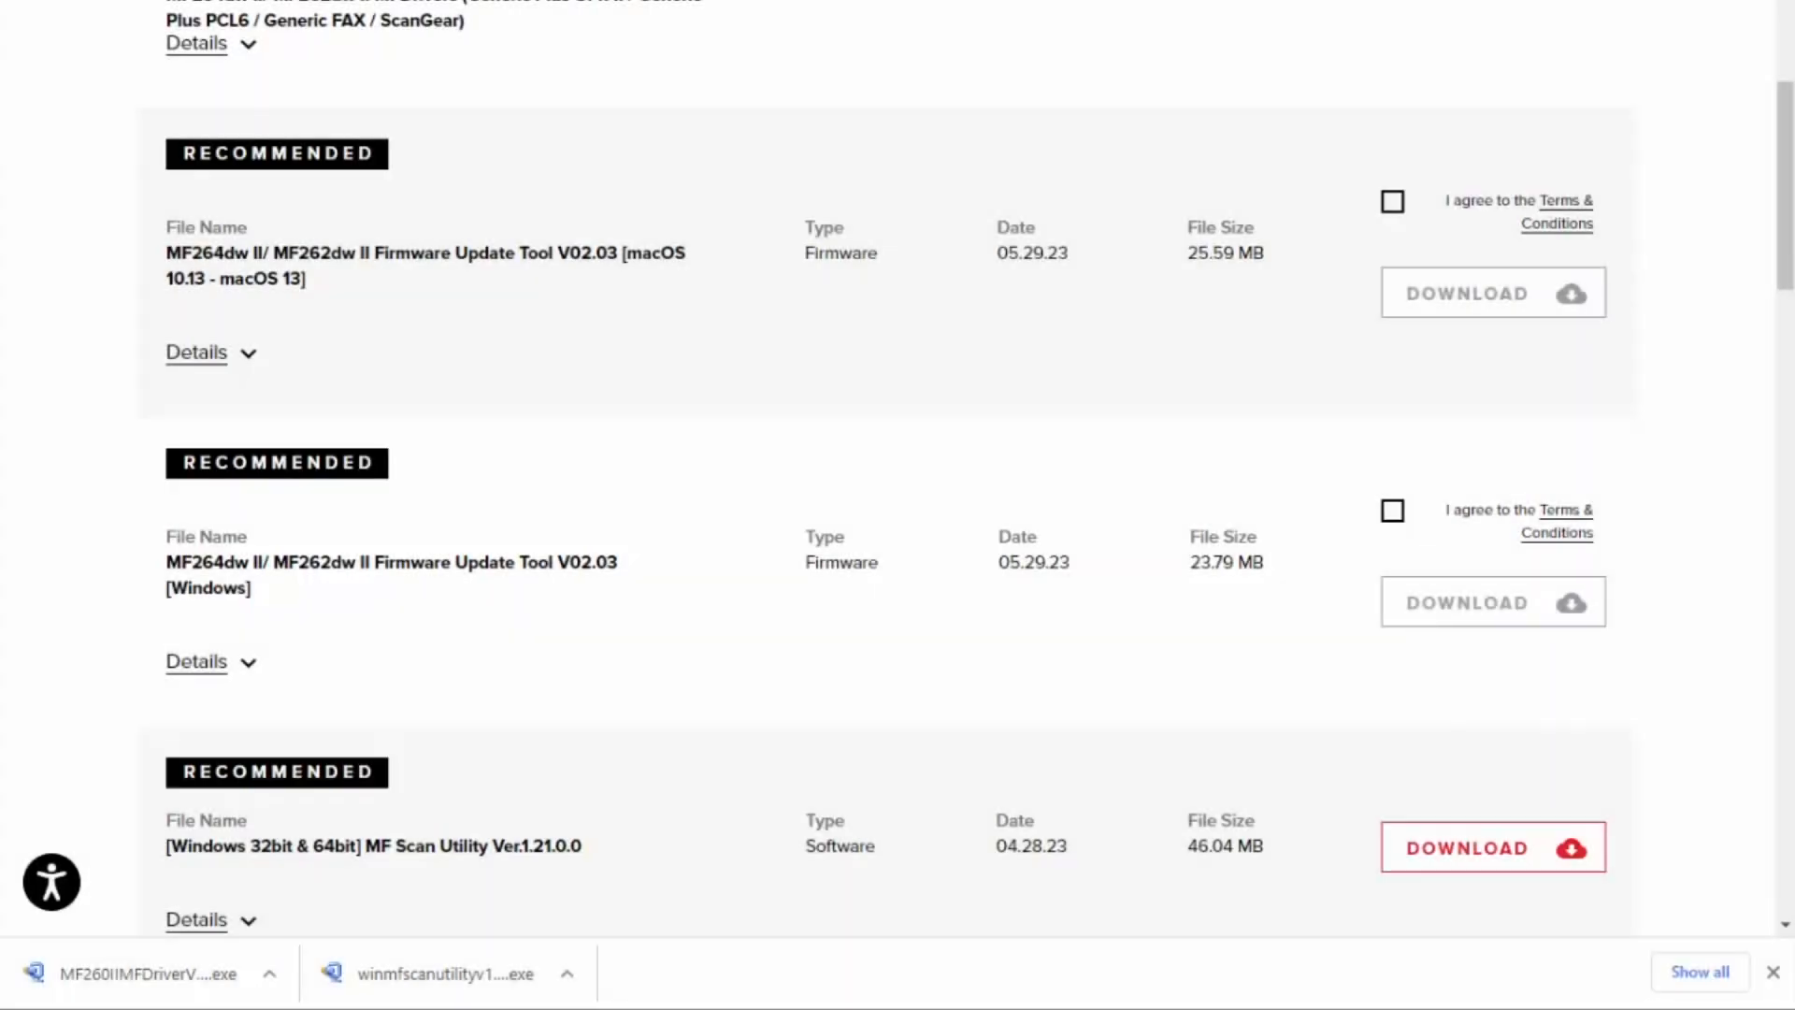
mouse_move(425, 942)
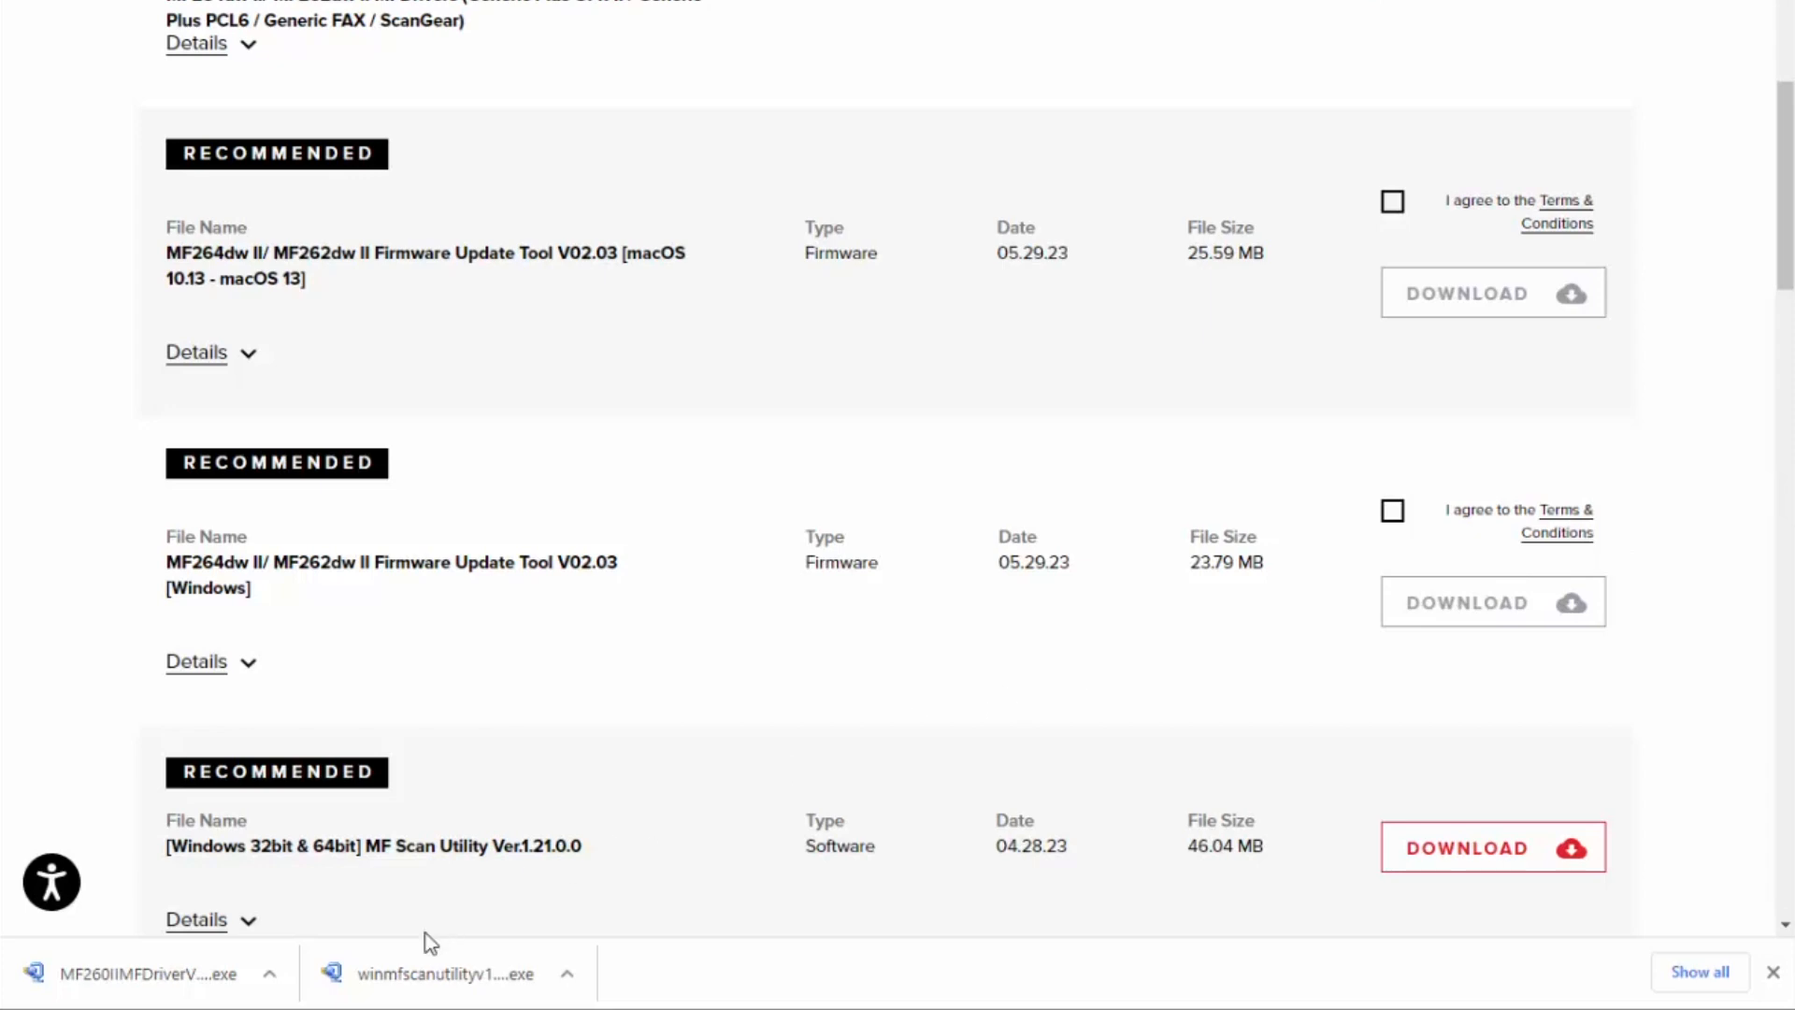
left_click(463, 972)
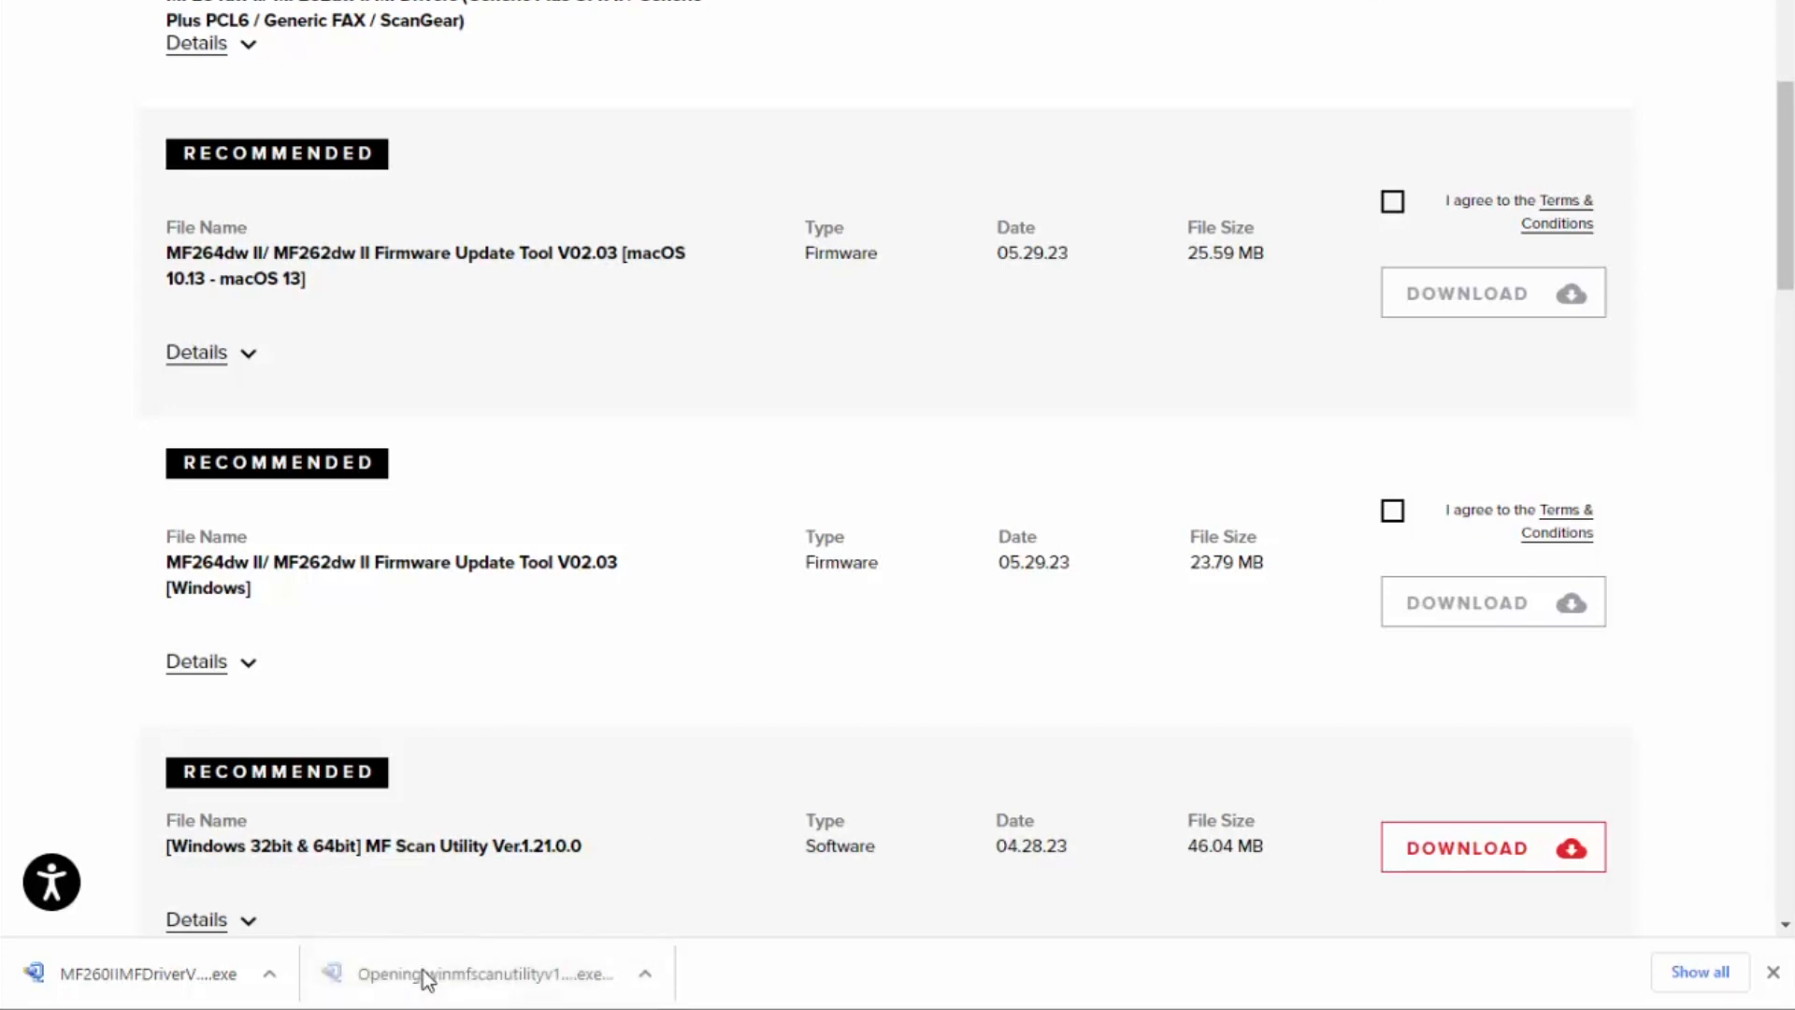
left_click(481, 974)
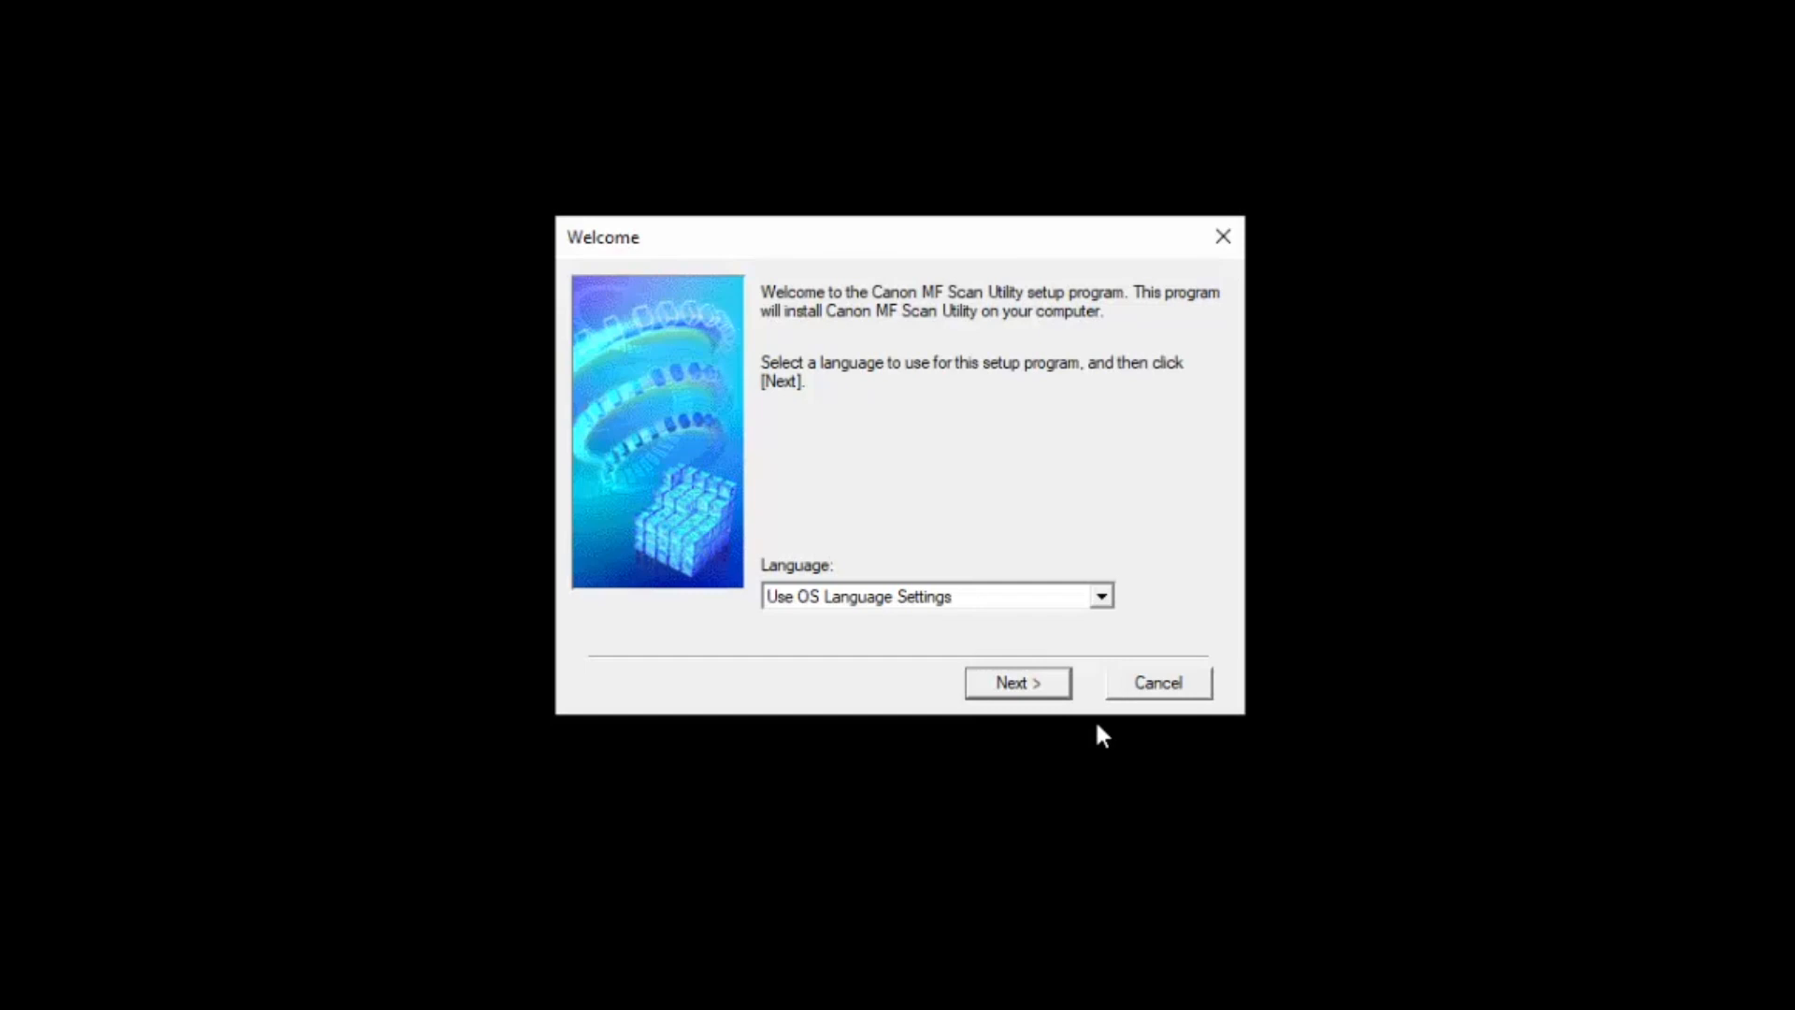
left_click(1016, 682)
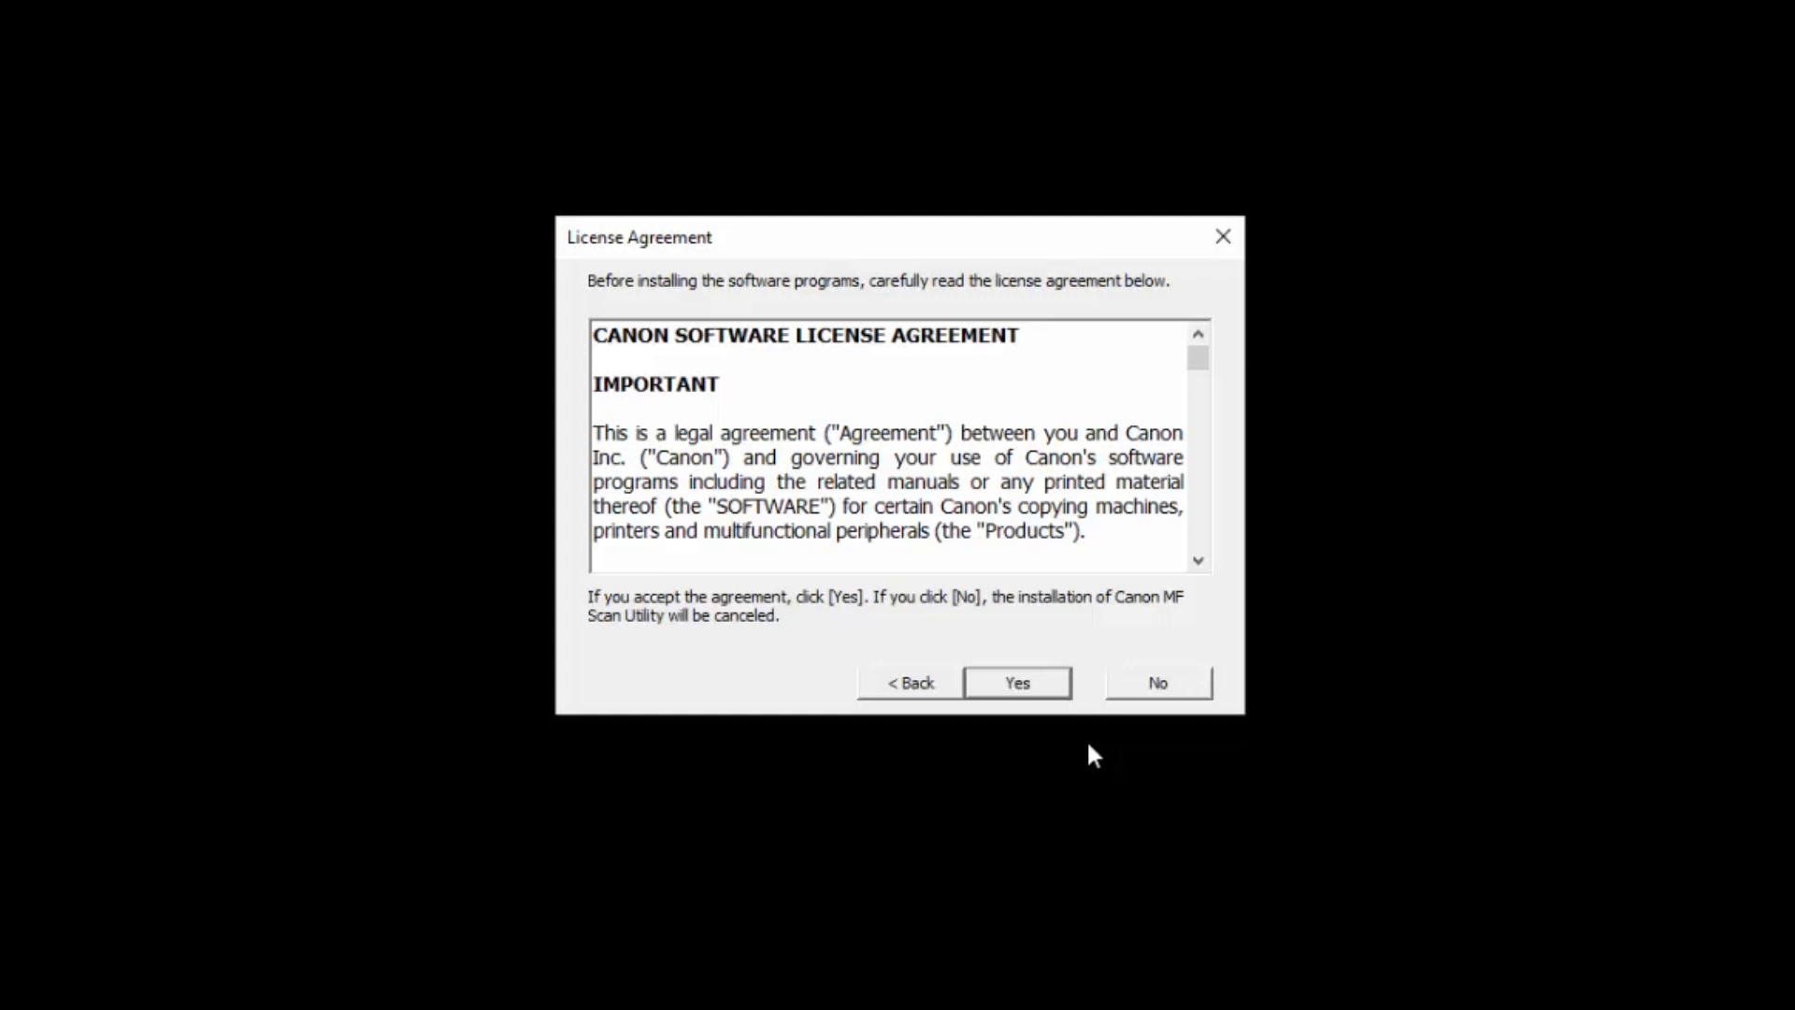
mouse_move(1085, 742)
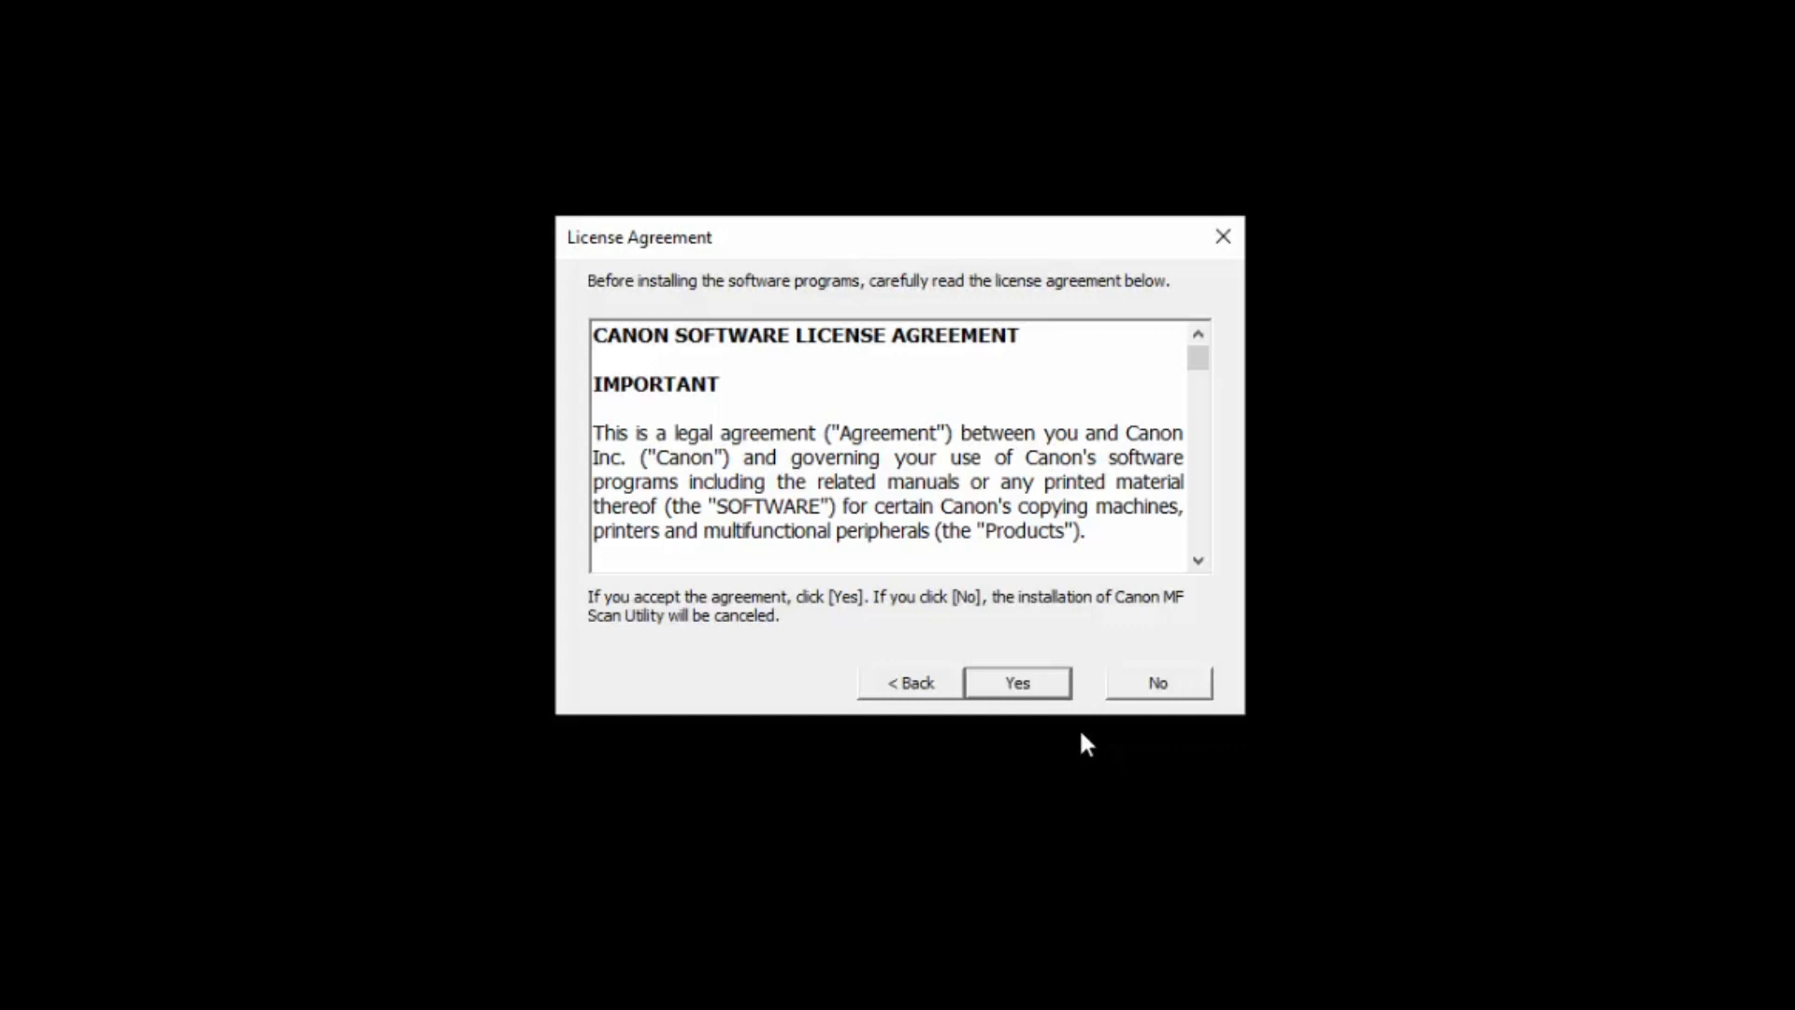
left_click(1013, 683)
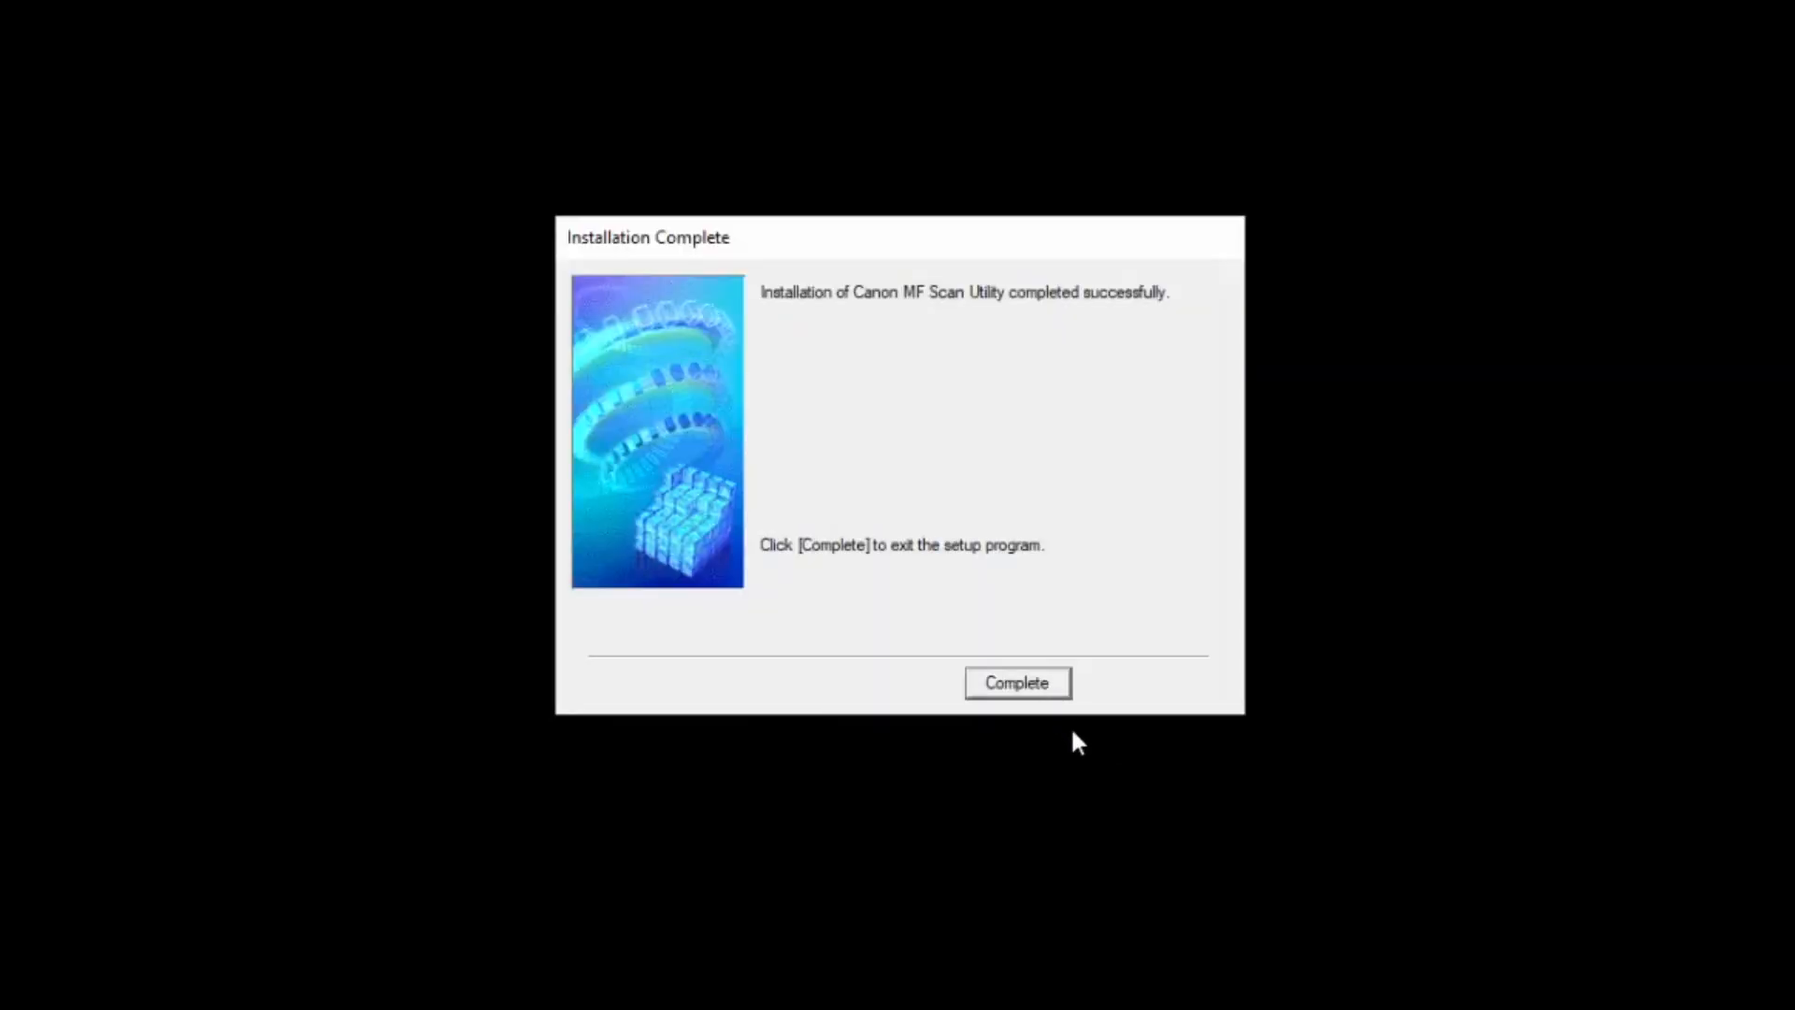